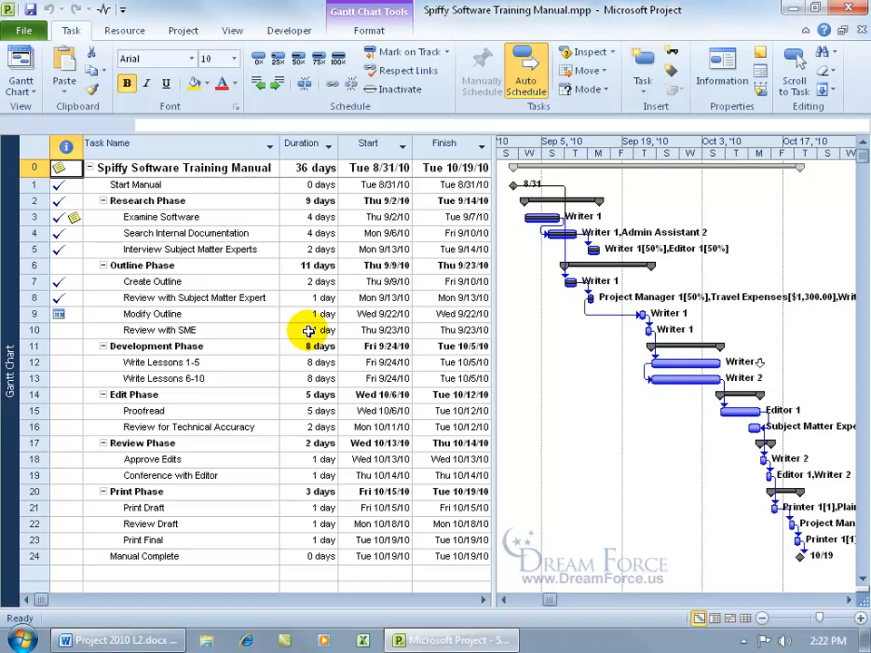
# Start a new Task-type report from the Custom Reports list
pyautogui.click(183, 30)
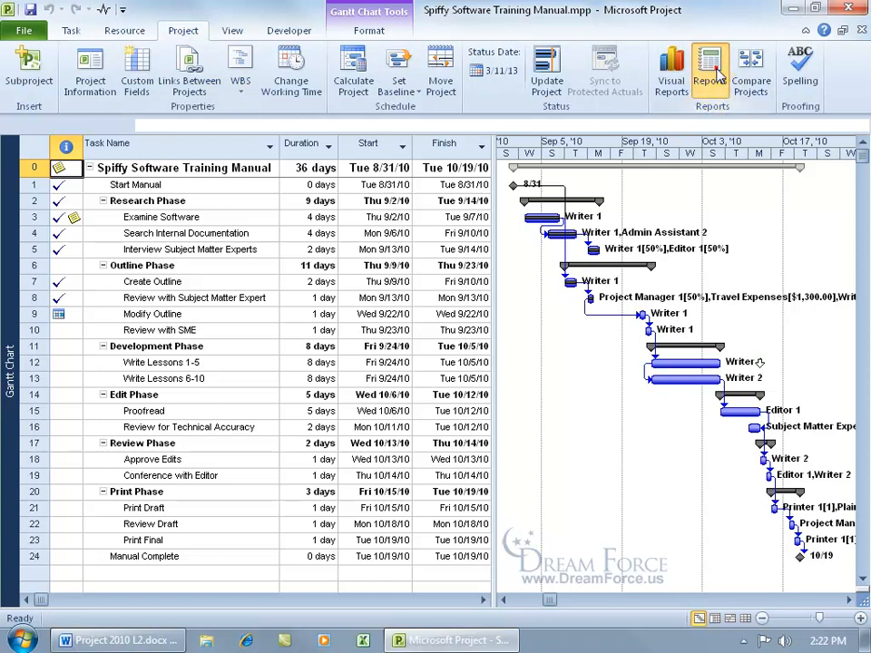
pyautogui.click(709, 69)
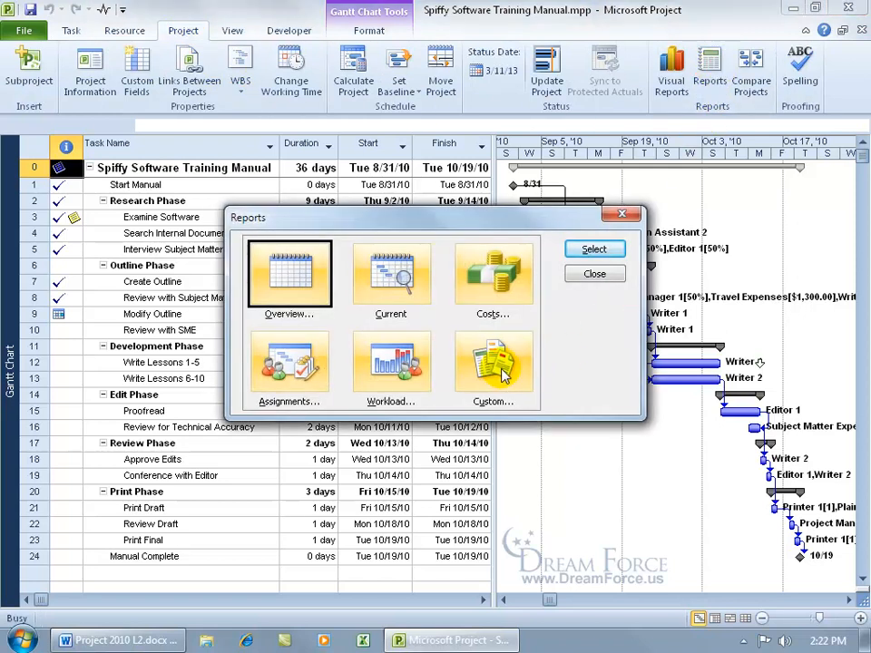
pyautogui.click(493, 363)
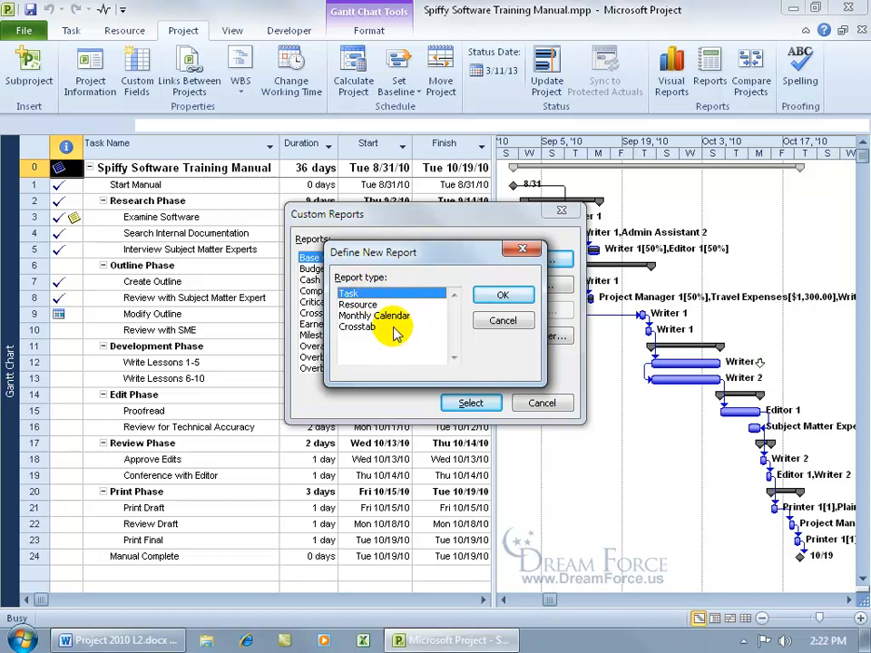
pyautogui.click(363, 293)
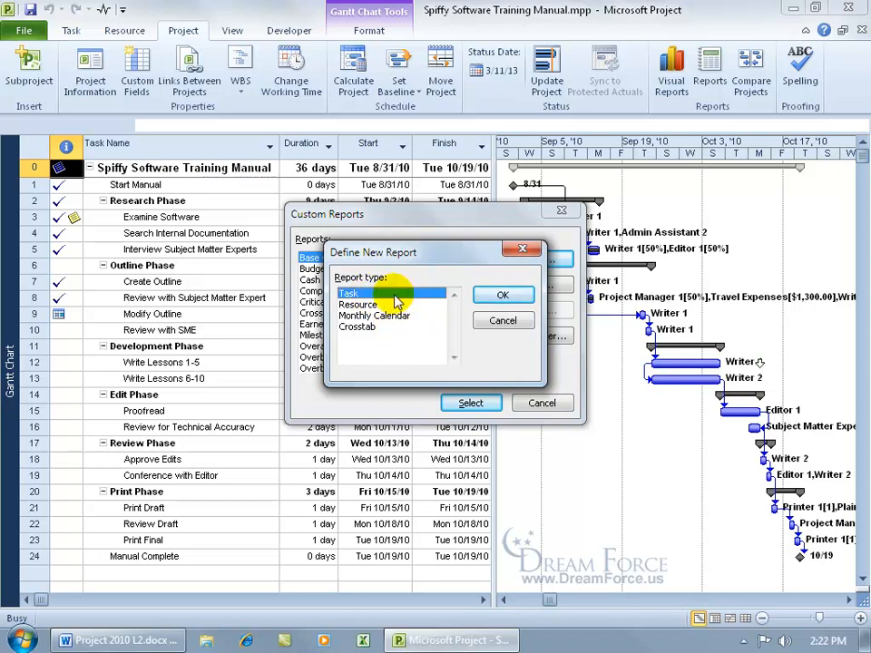
pyautogui.click(504, 294)
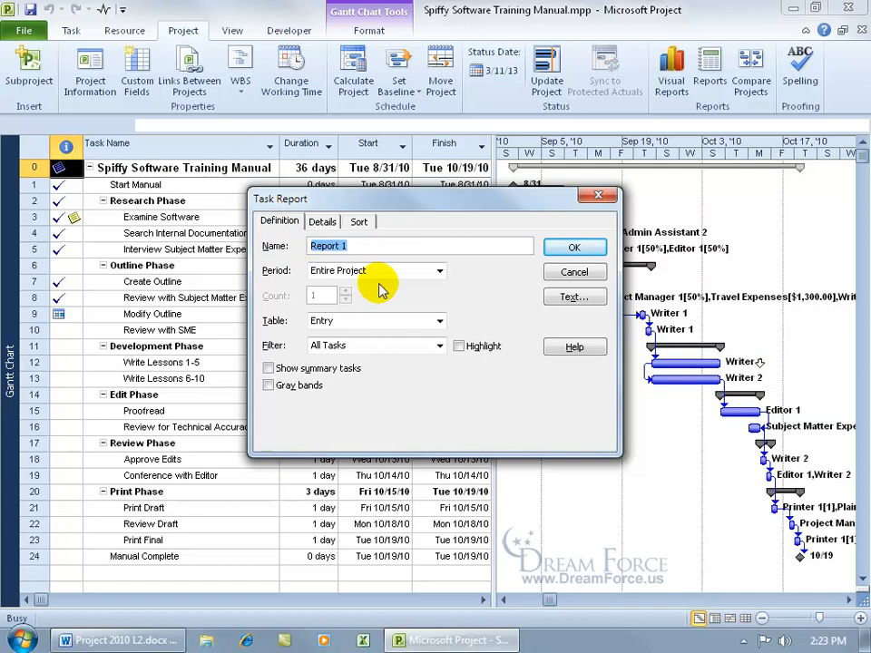
# Name the report 'Baseline & Interim Dates Report by KK' for the entire project, using the Baseline Interim Dates by KK table with summary tasks shown
pyautogui.write('Baseline & Interim Dates Report')
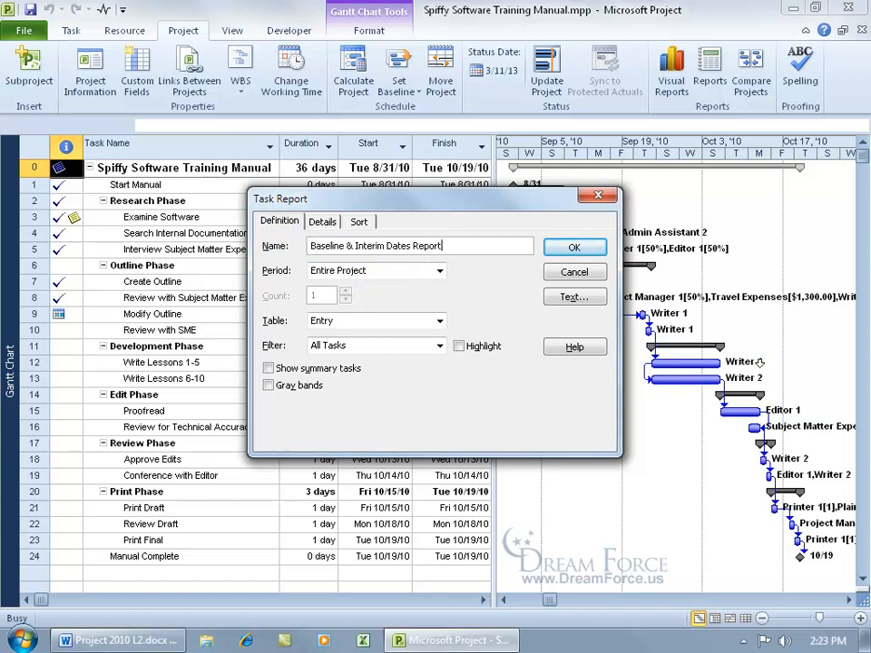
pyautogui.write('by KK')
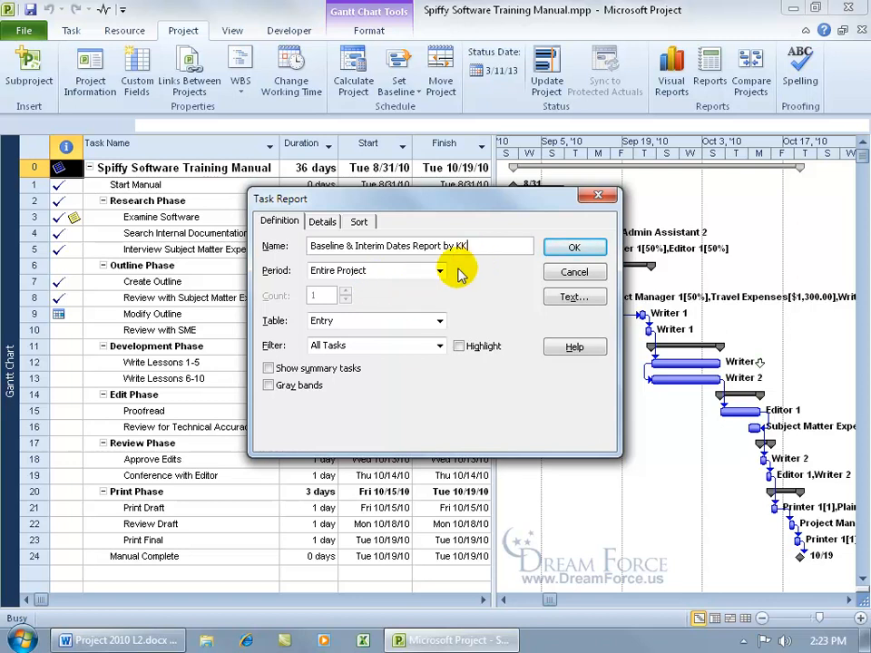
pyautogui.click(441, 271)
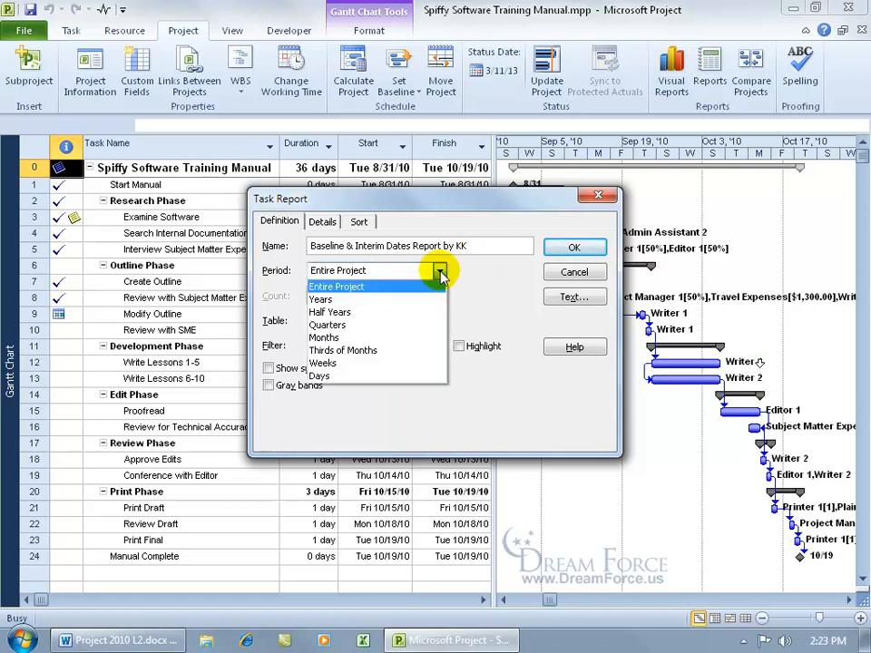
pyautogui.click(323, 363)
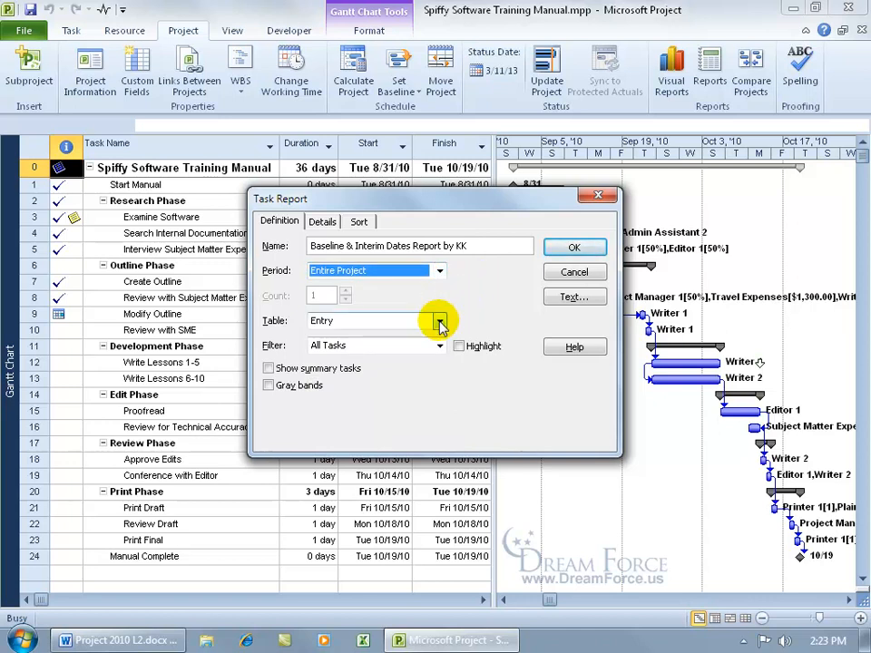
pyautogui.click(439, 320)
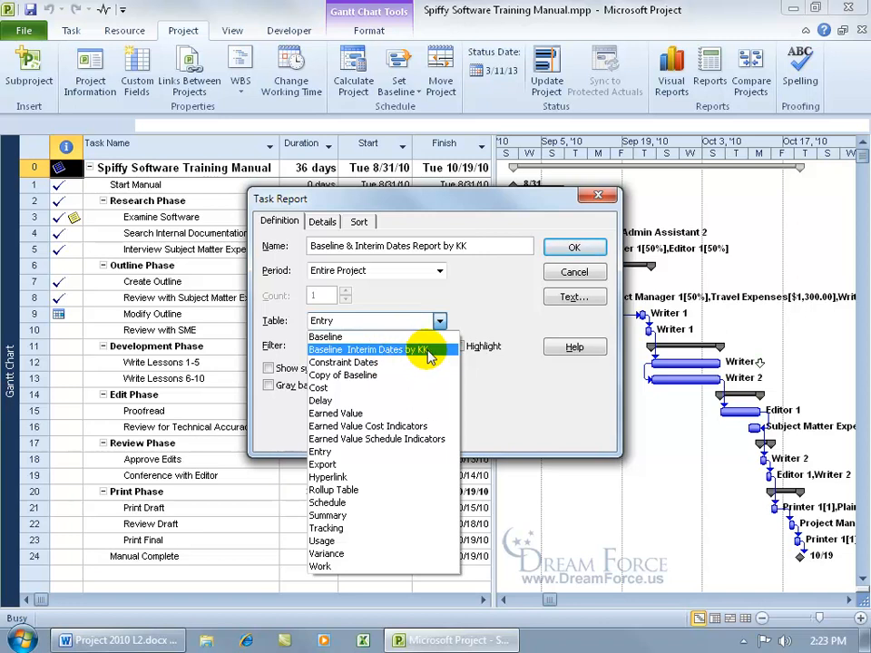
pyautogui.click(369, 349)
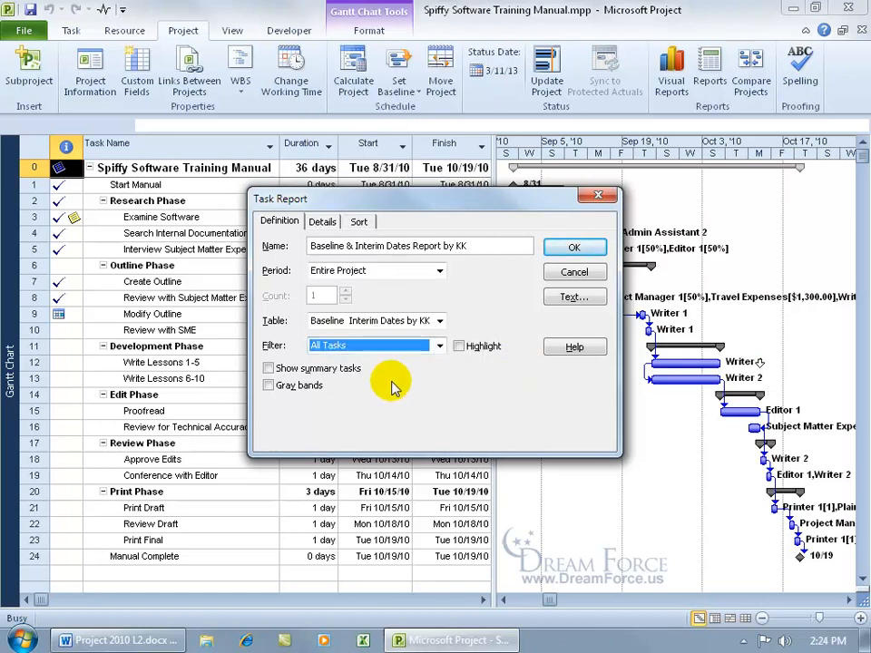
pyautogui.click(269, 368)
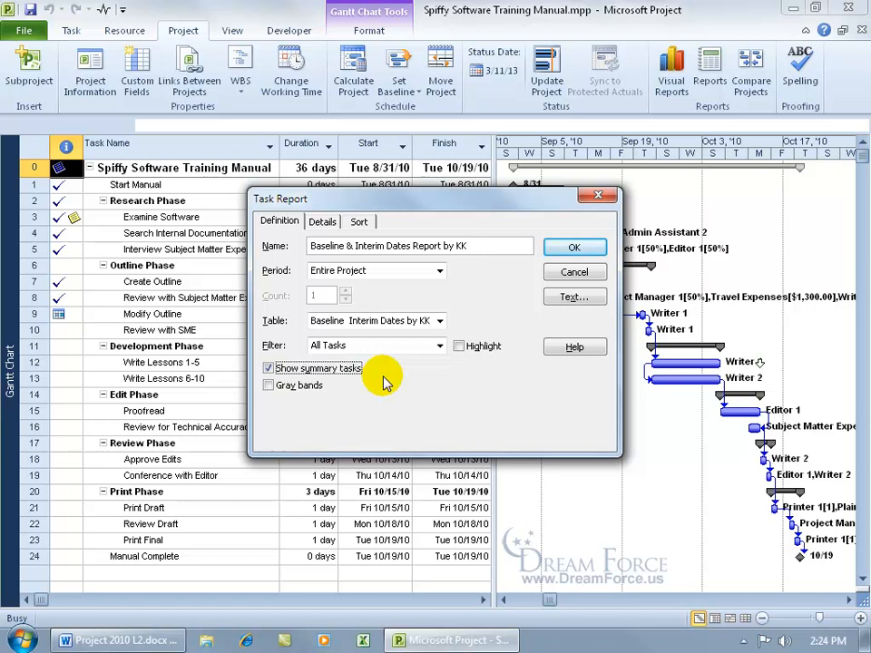
pyautogui.moveTo(197, 290)
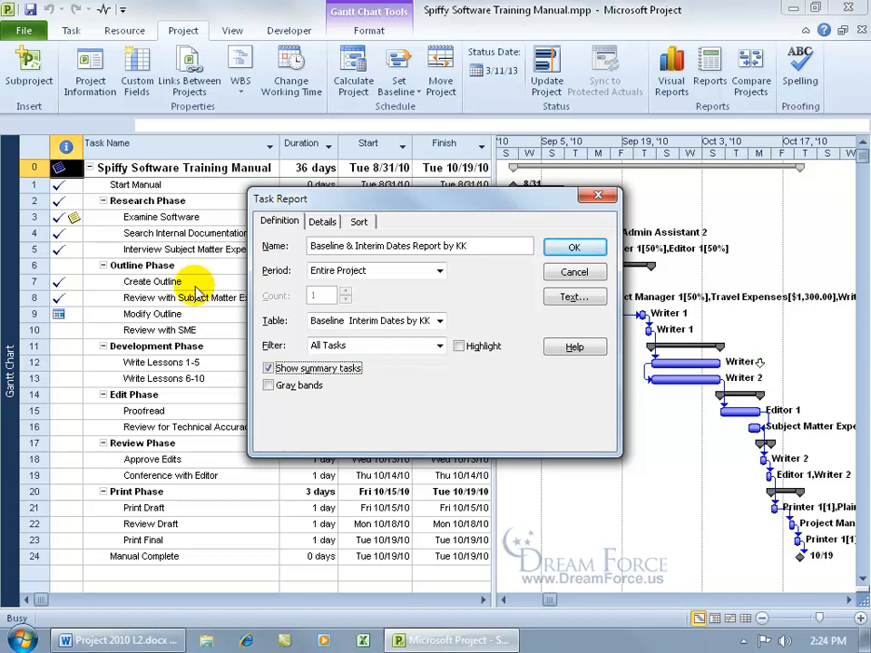
pyautogui.moveTo(145, 207)
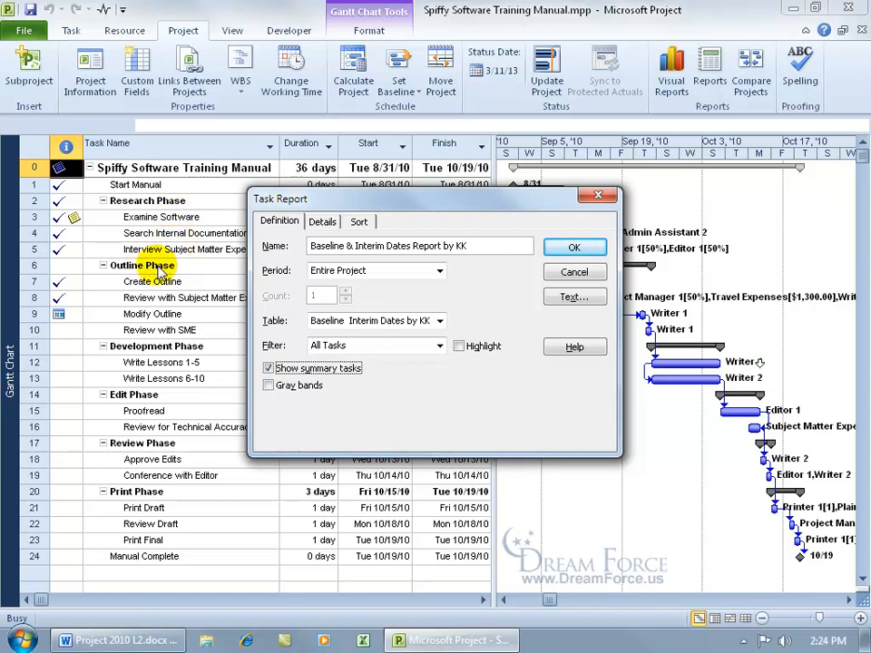
pyautogui.moveTo(376, 357)
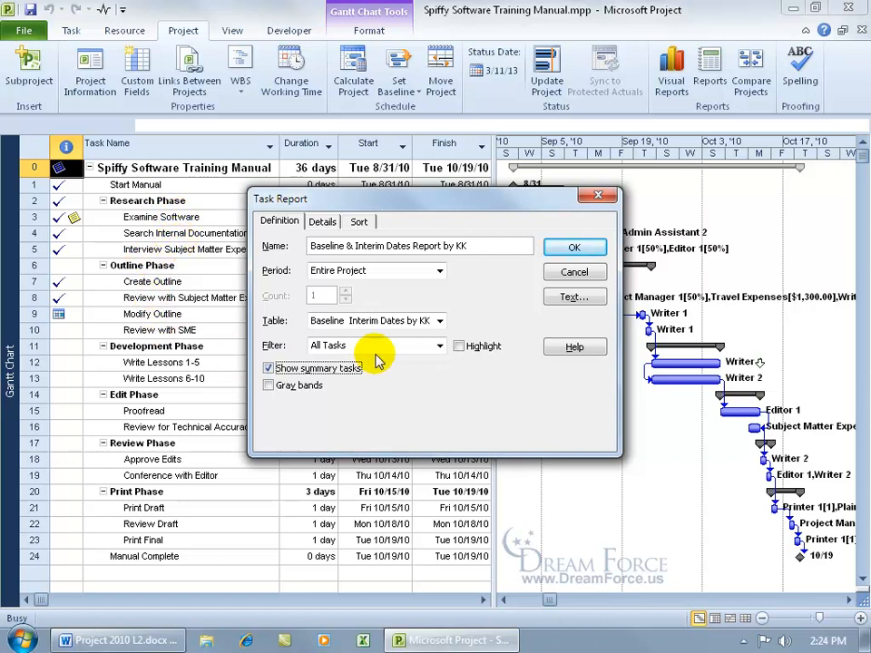
pyautogui.click(575, 296)
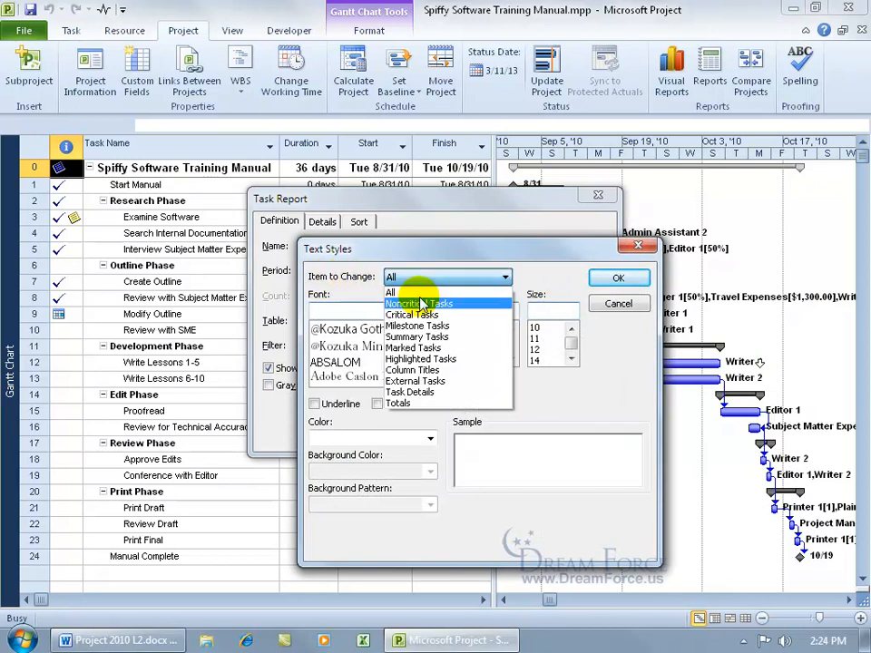
# Style Summary Tasks text as Arial Bold 16
pyautogui.click(417, 326)
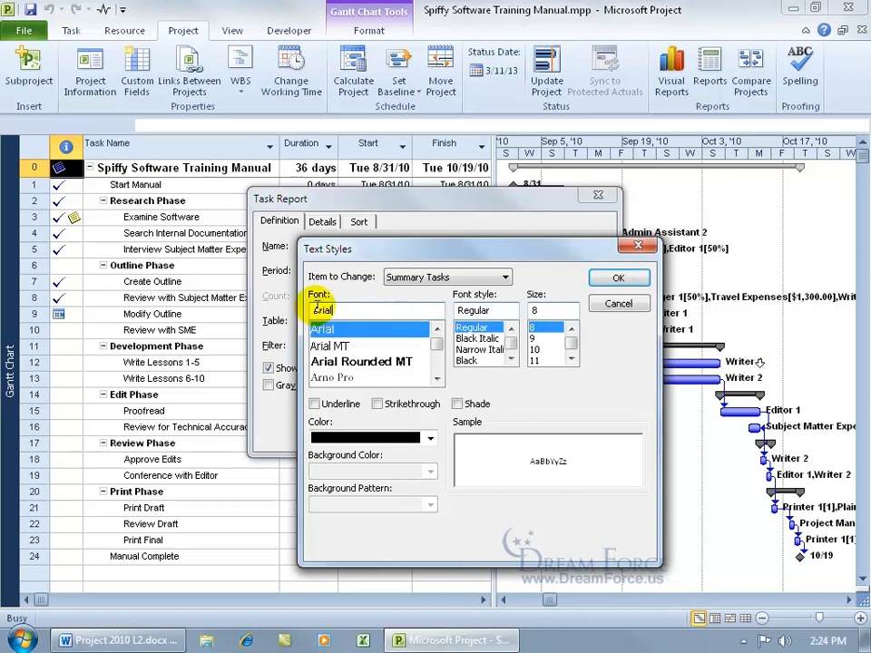
pyautogui.click(570, 361)
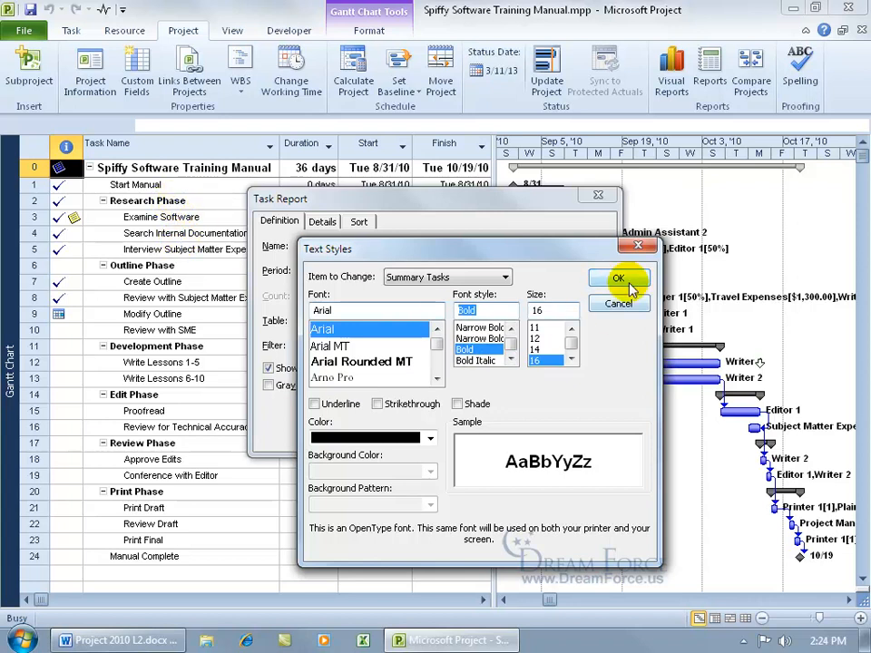
pyautogui.click(618, 278)
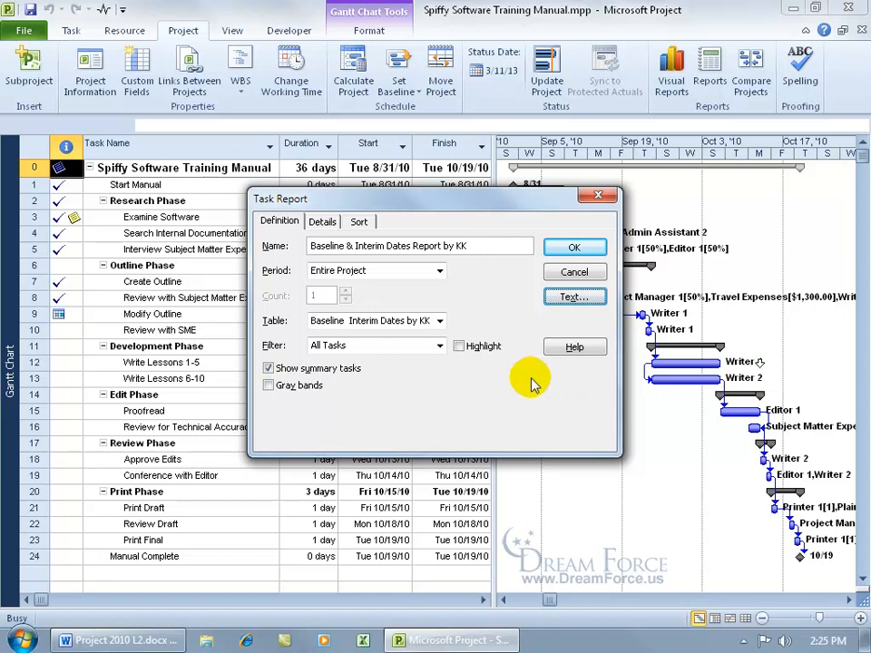
# Review the Details and Sort tabs, then save the report definition
pyautogui.click(323, 222)
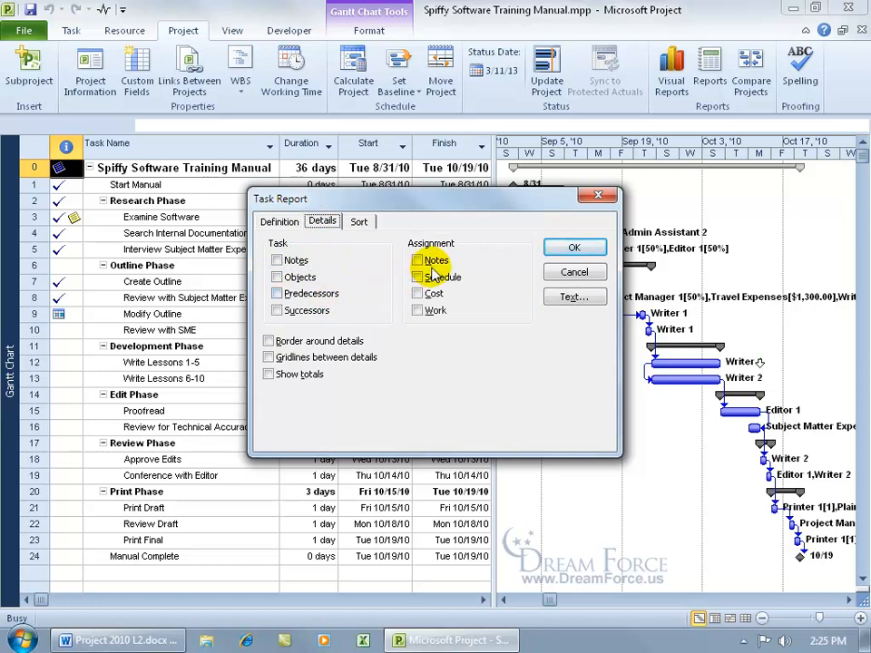
pyautogui.click(358, 222)
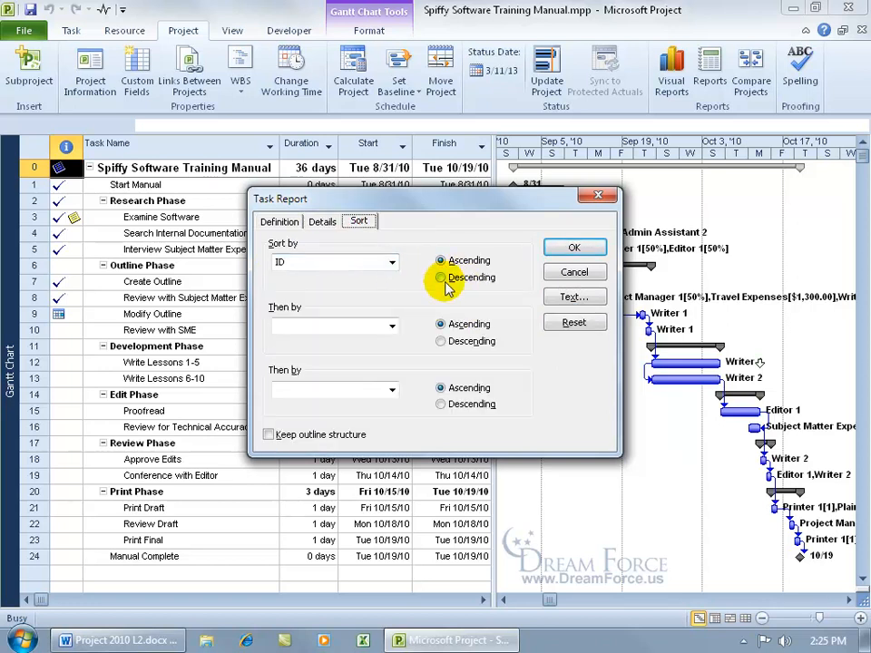
pyautogui.moveTo(417, 289)
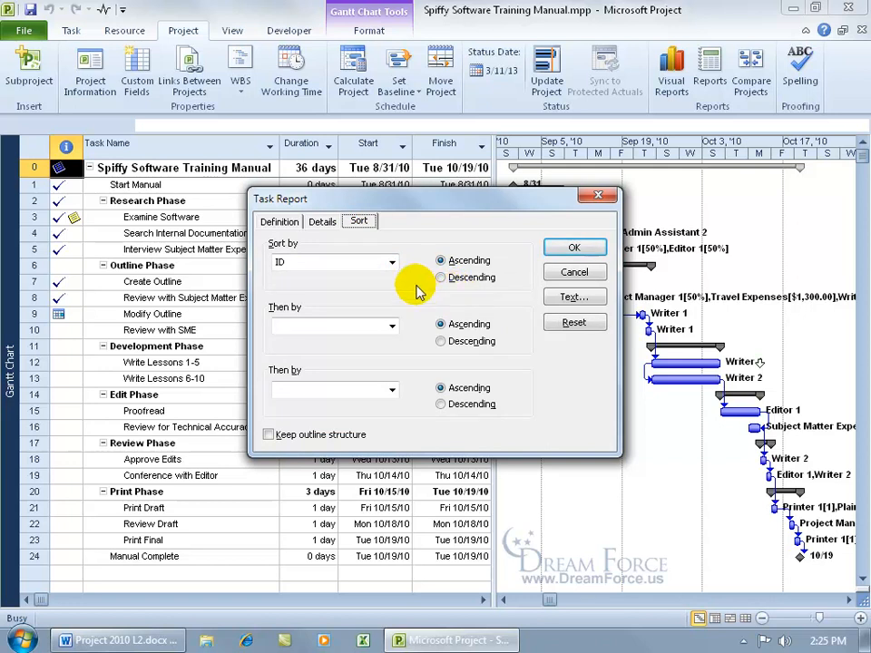
pyautogui.click(278, 221)
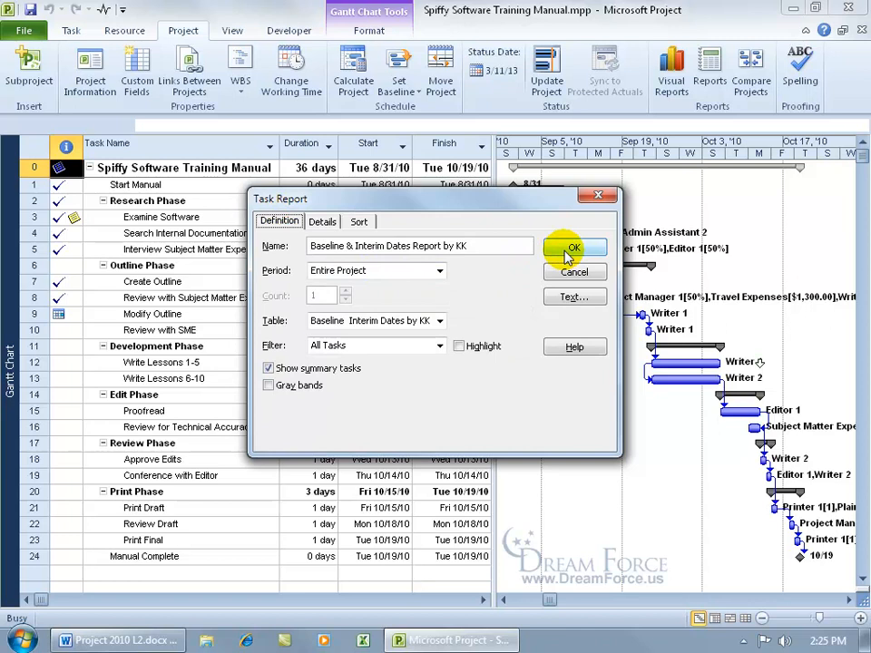
pyautogui.click(573, 248)
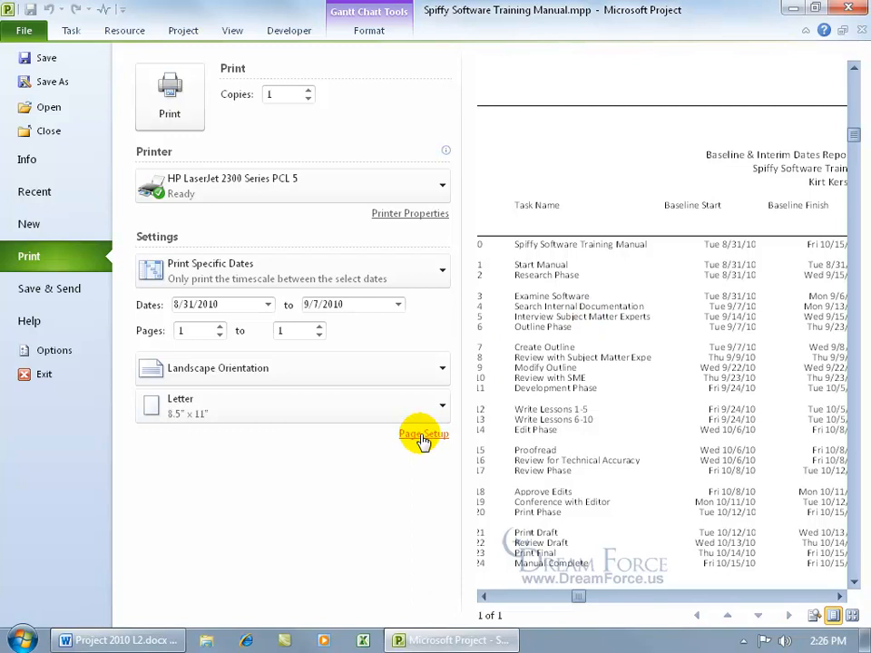
# Scale the report printout to 85% and set half-inch margins
pyautogui.click(423, 434)
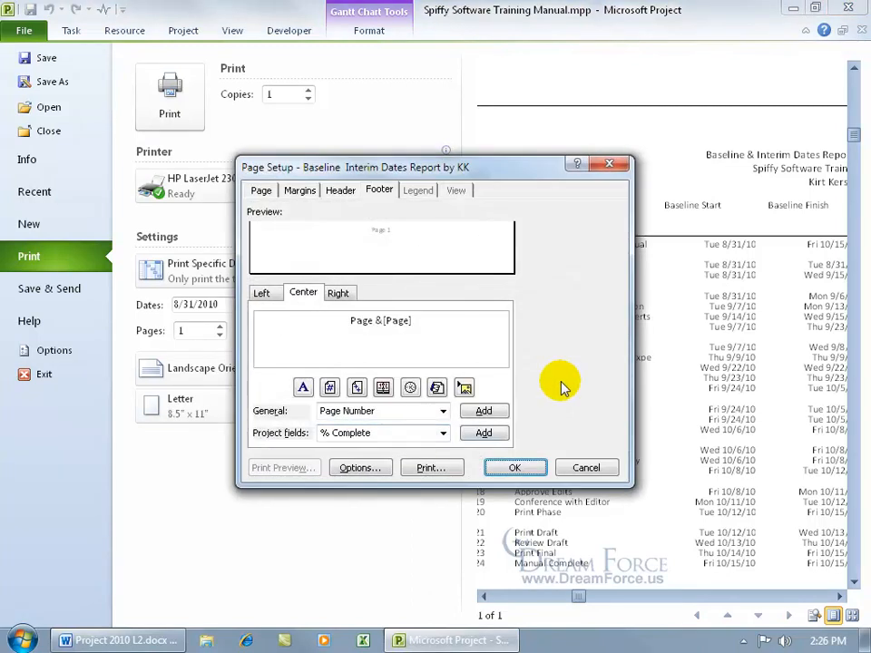
pyautogui.click(262, 189)
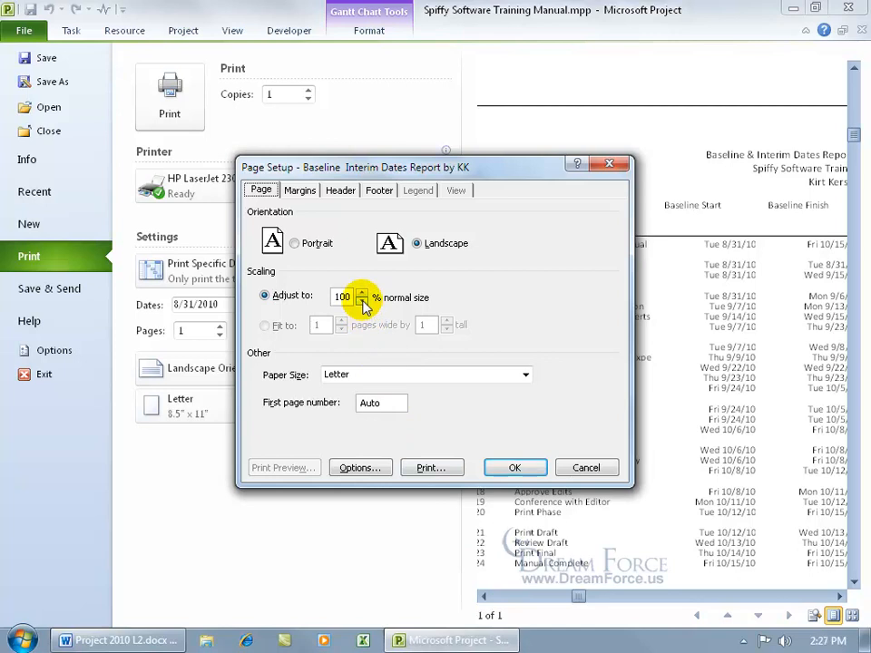
pyautogui.click(362, 299)
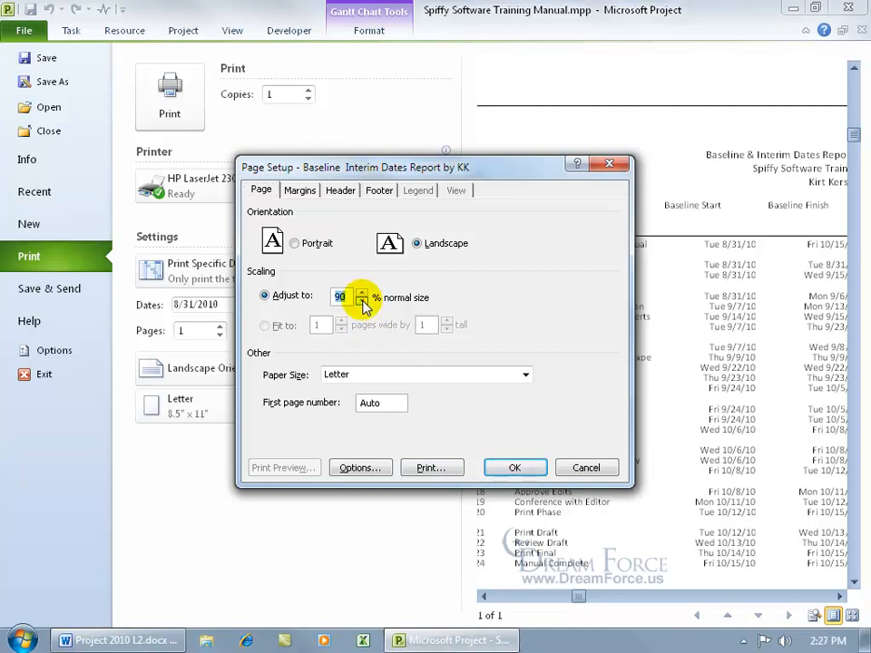
pyautogui.click(362, 301)
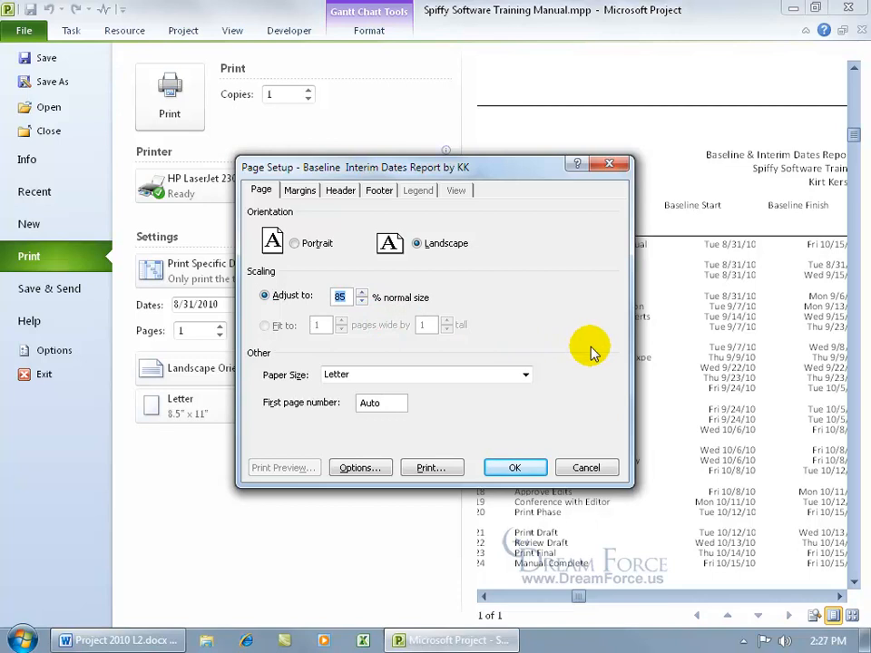
pyautogui.moveTo(477, 330)
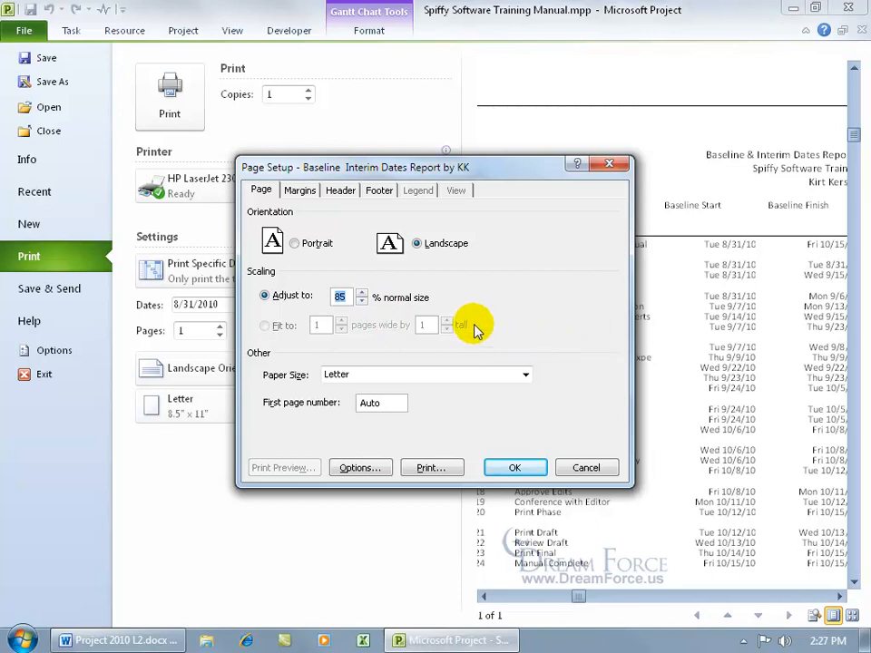
pyautogui.click(299, 191)
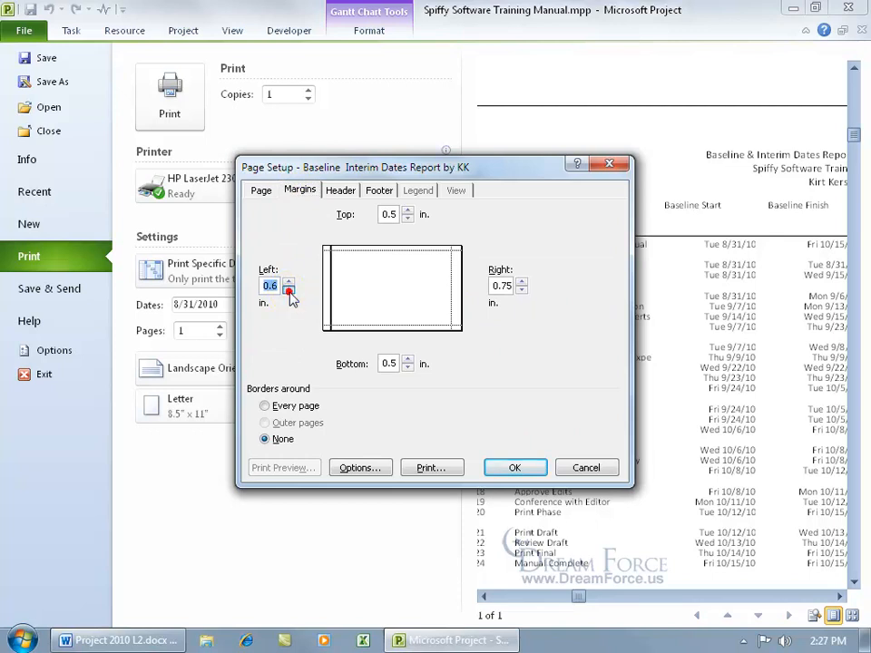
pyautogui.click(289, 290)
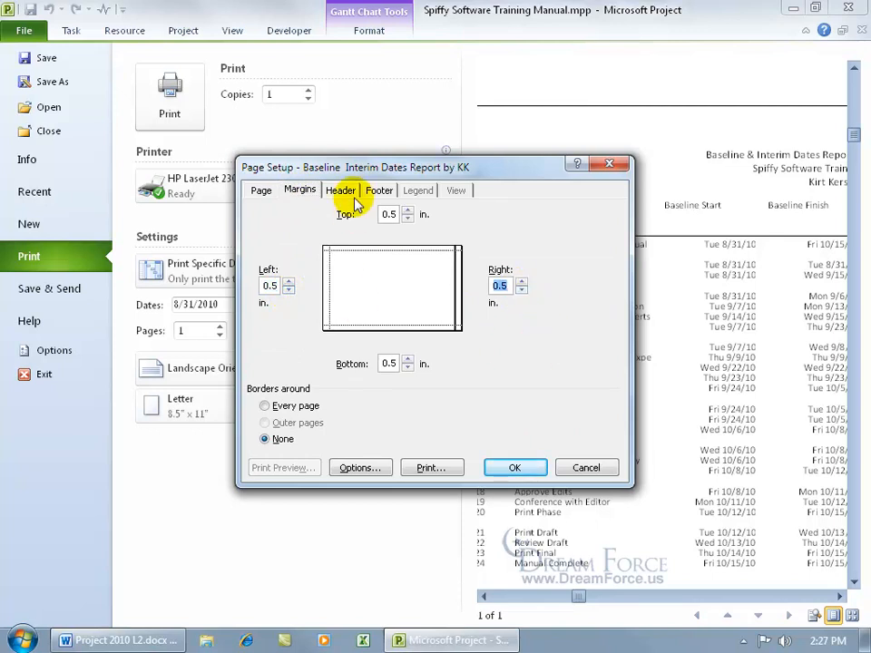
pyautogui.click(340, 190)
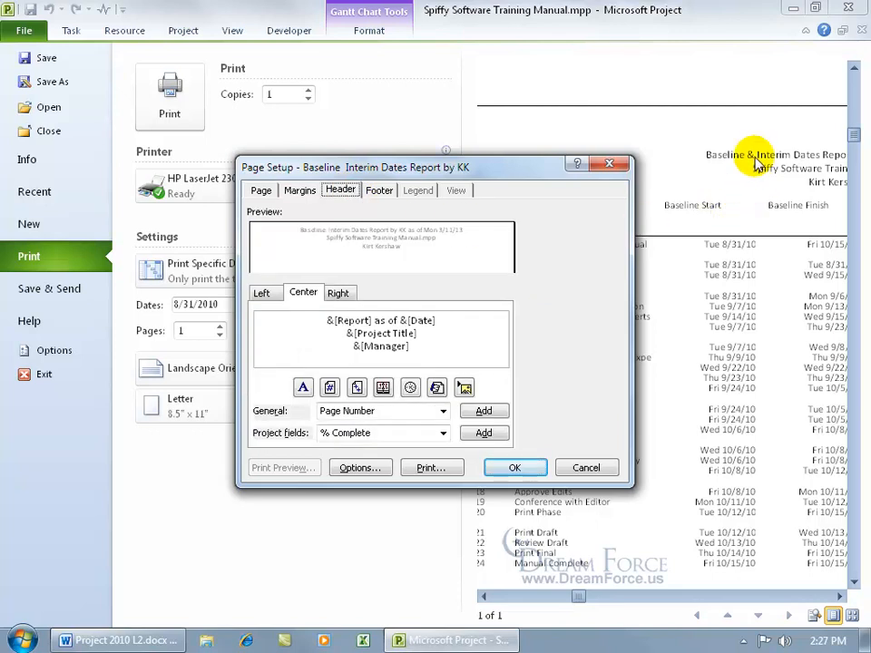
pyautogui.moveTo(795, 175)
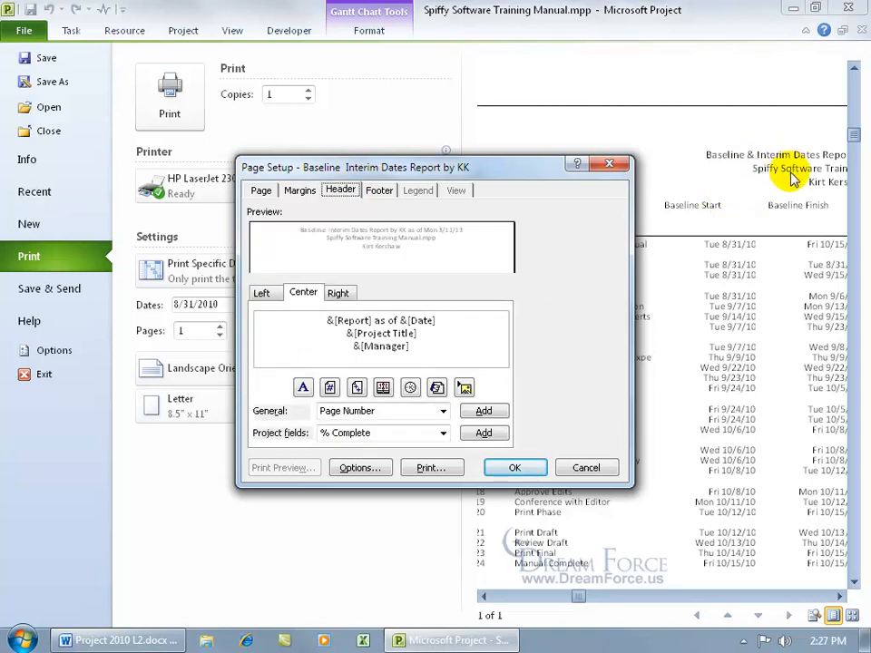
pyautogui.moveTo(785, 186)
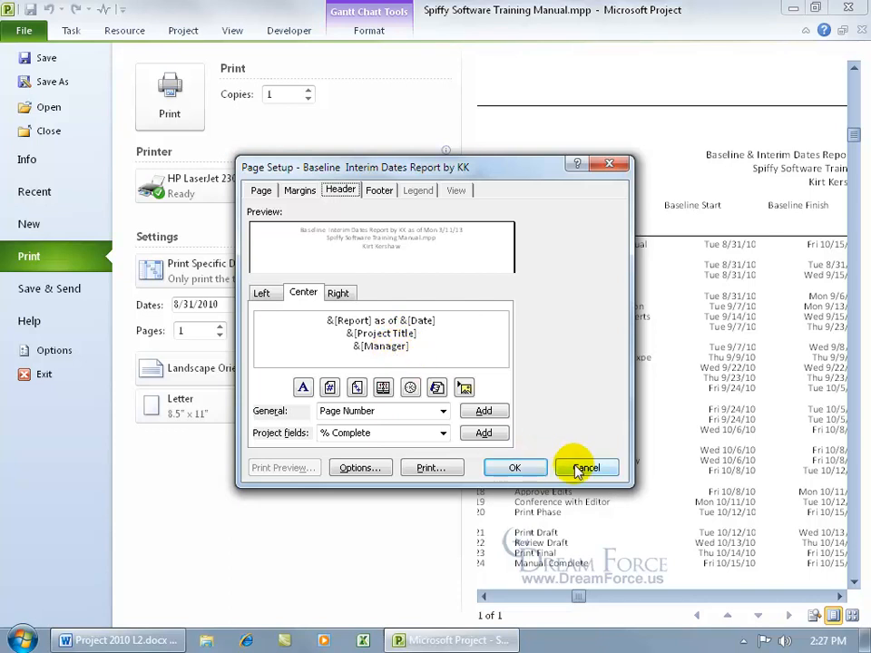
pyautogui.click(587, 468)
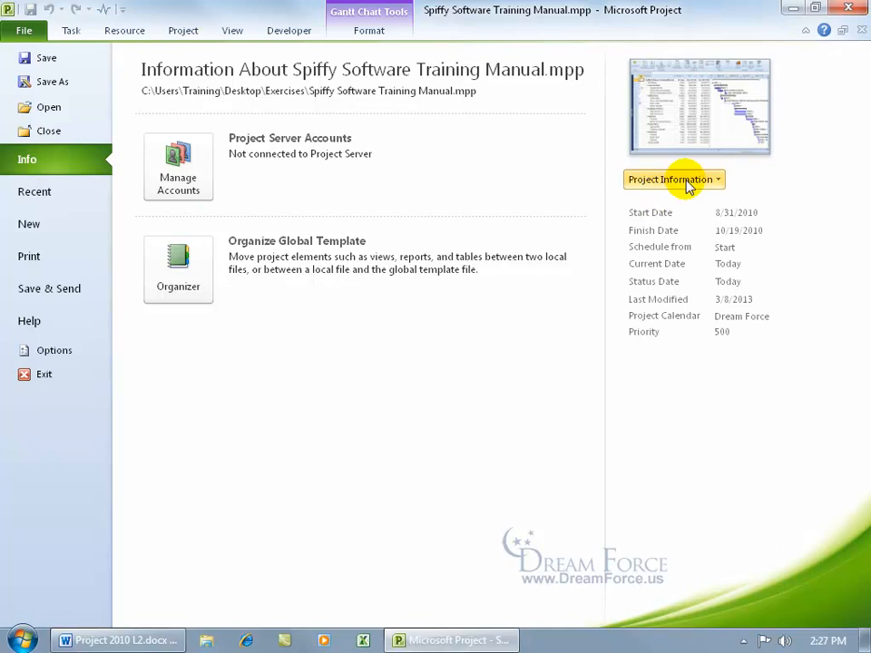
pyautogui.click(671, 179)
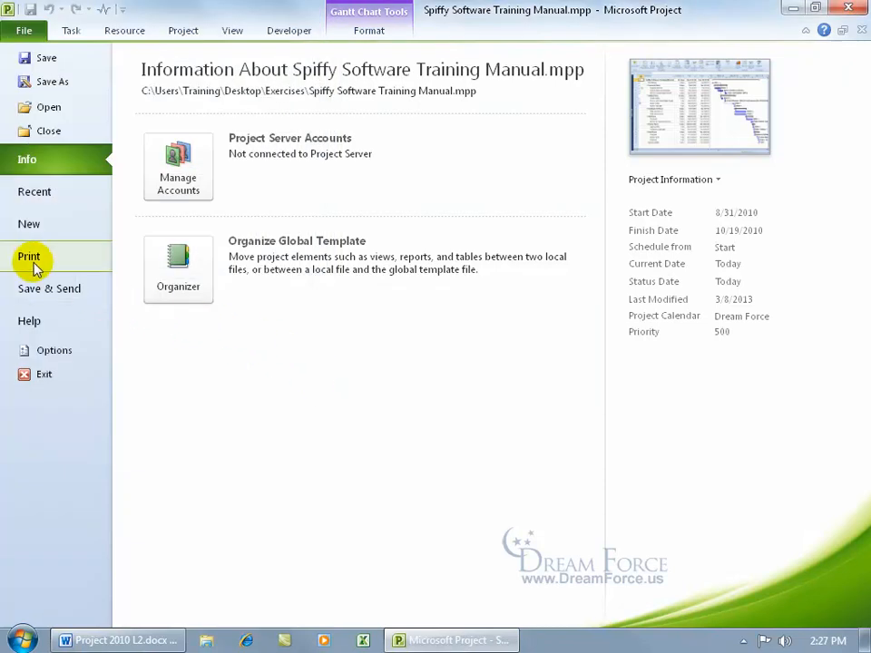
pyautogui.click(29, 256)
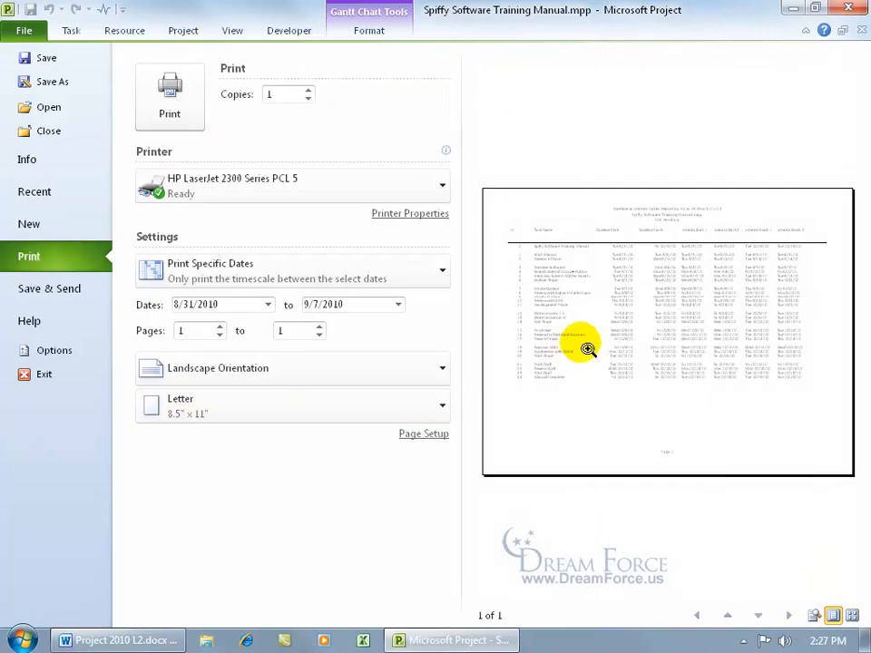
pyautogui.click(424, 434)
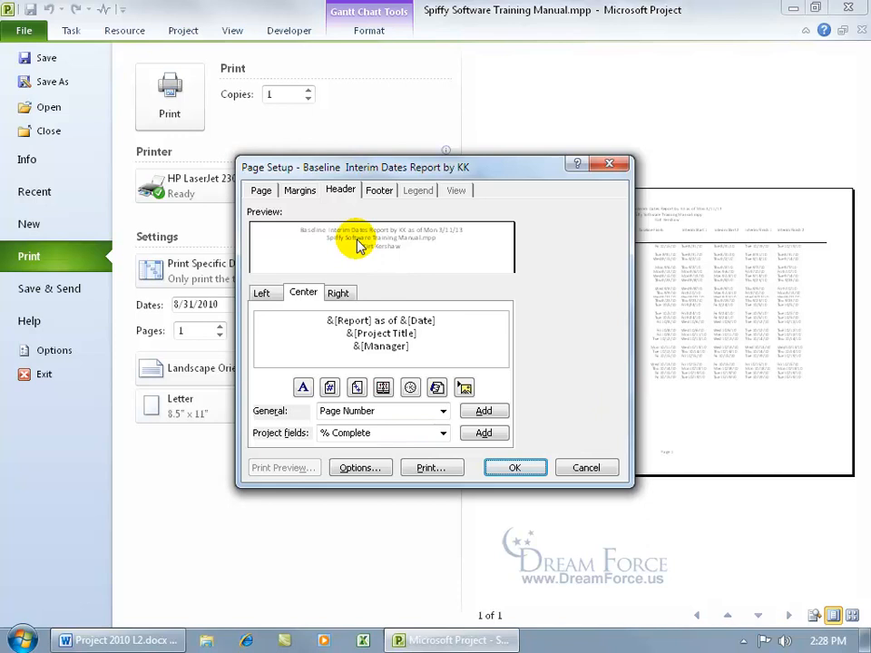
# Clear the centre header and type a recipient line beginning 'For Bo'
pyautogui.click(262, 292)
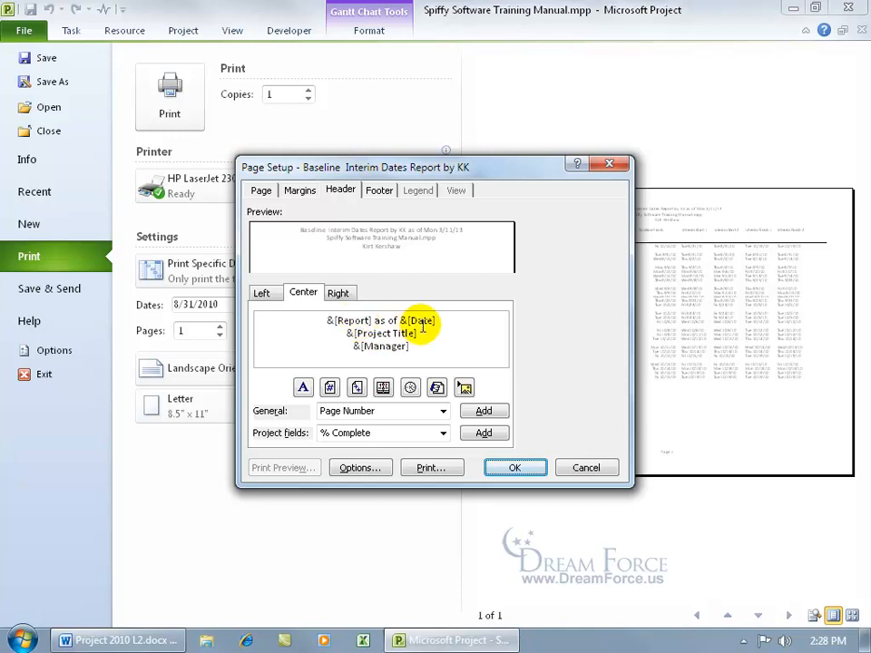
pyautogui.click(262, 292)
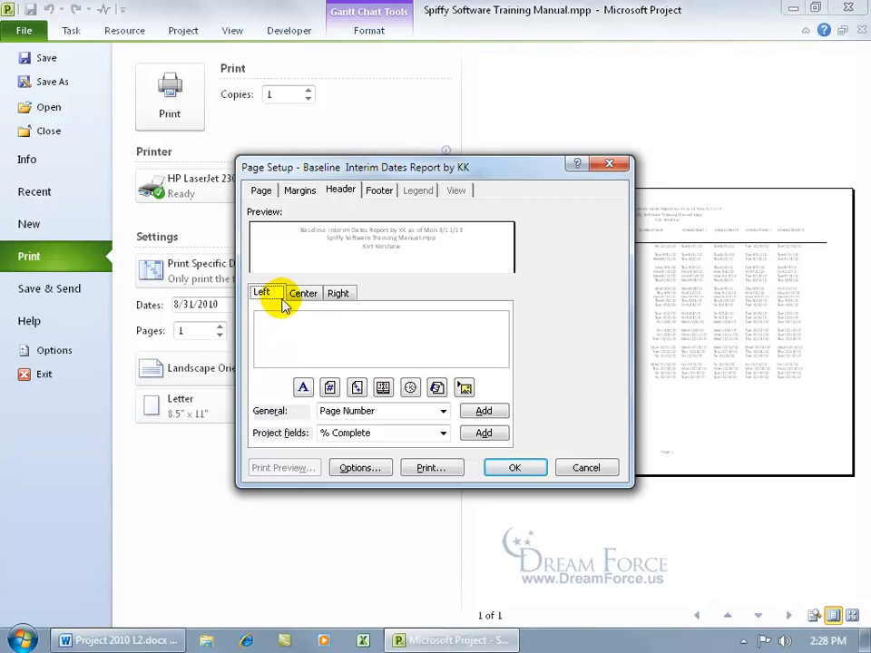
pyautogui.click(338, 292)
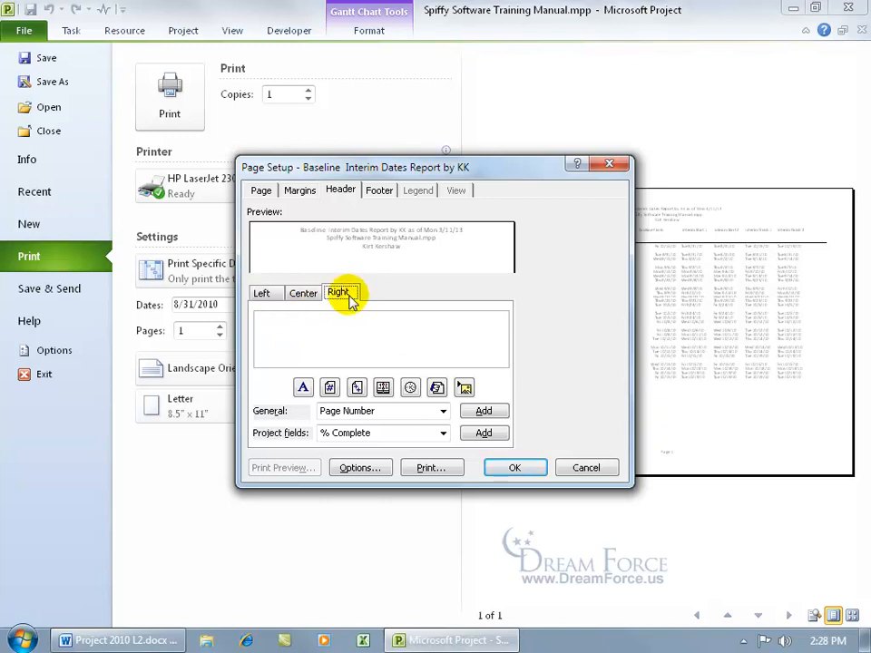
pyautogui.click(303, 292)
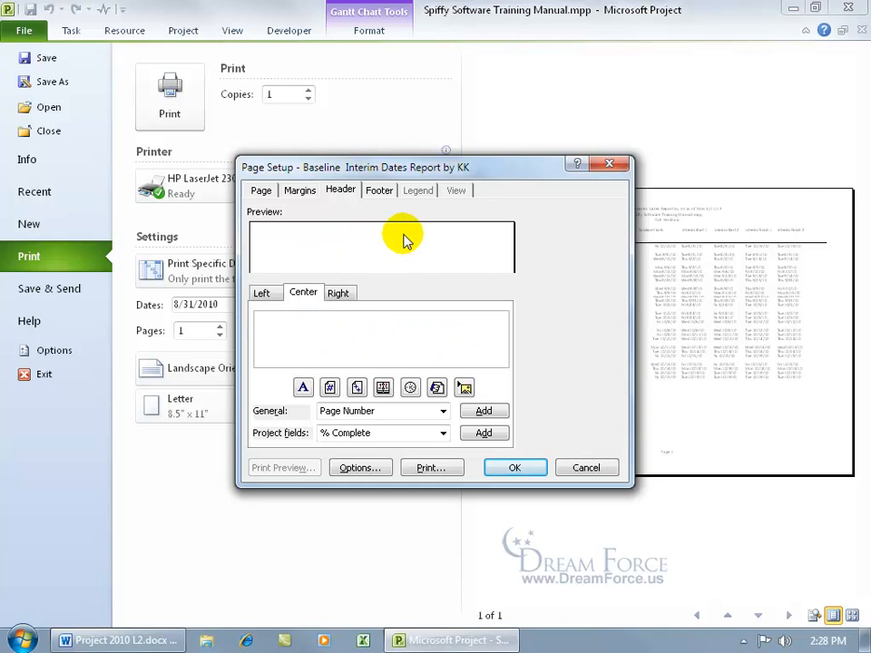
pyautogui.click(381, 336)
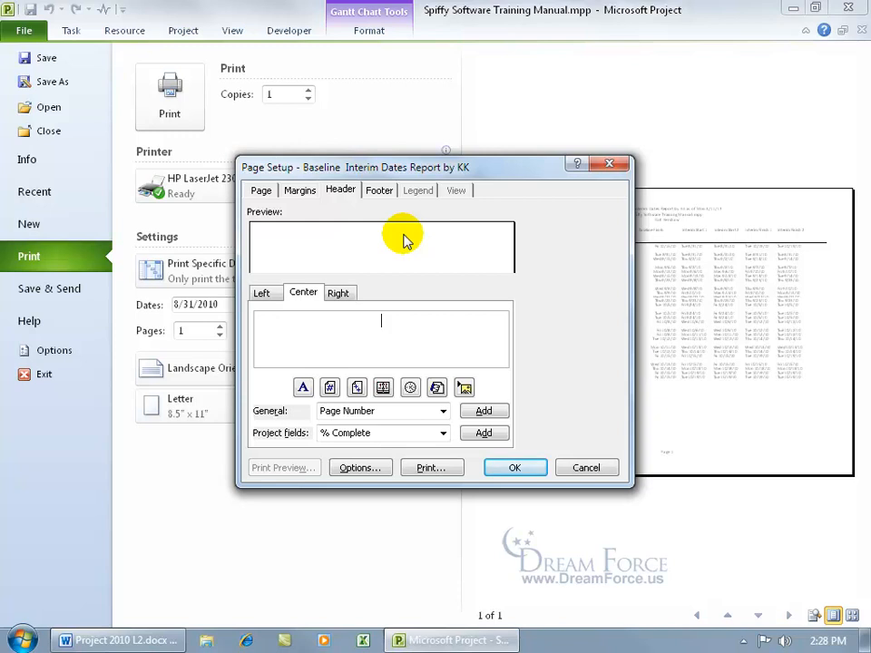
pyautogui.write('For Bobby Brown')
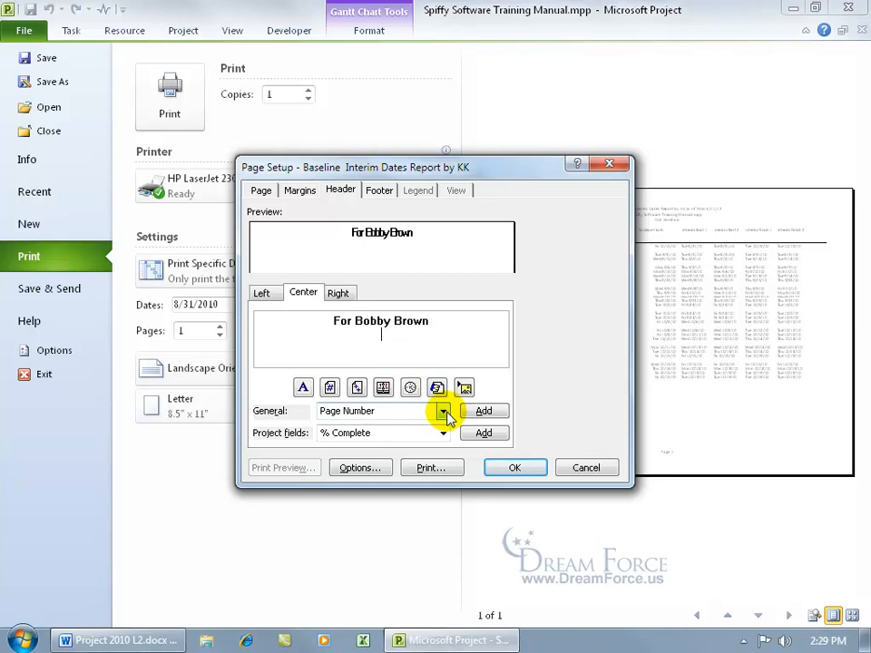
# Insert Project Title, Project Current Date and % Complete fields, followed by 'Of Project Completed'
pyautogui.click(443, 411)
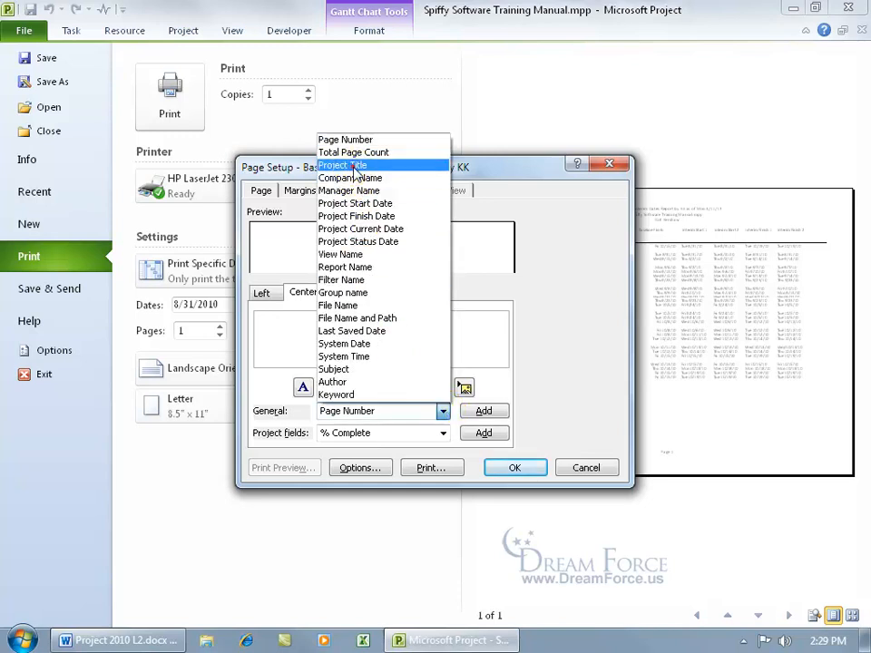
pyautogui.click(342, 164)
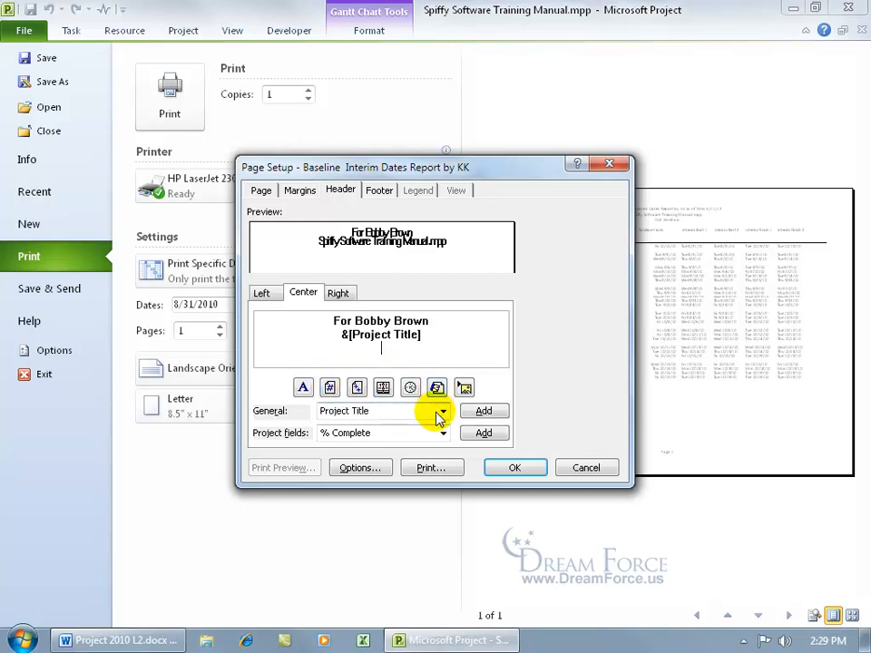
pyautogui.click(440, 411)
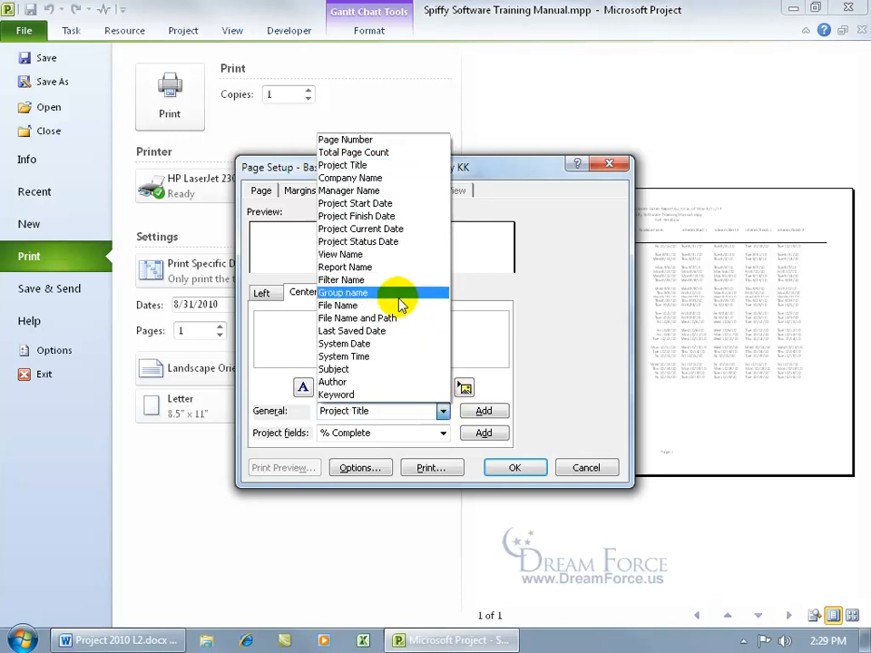
pyautogui.moveTo(402, 228)
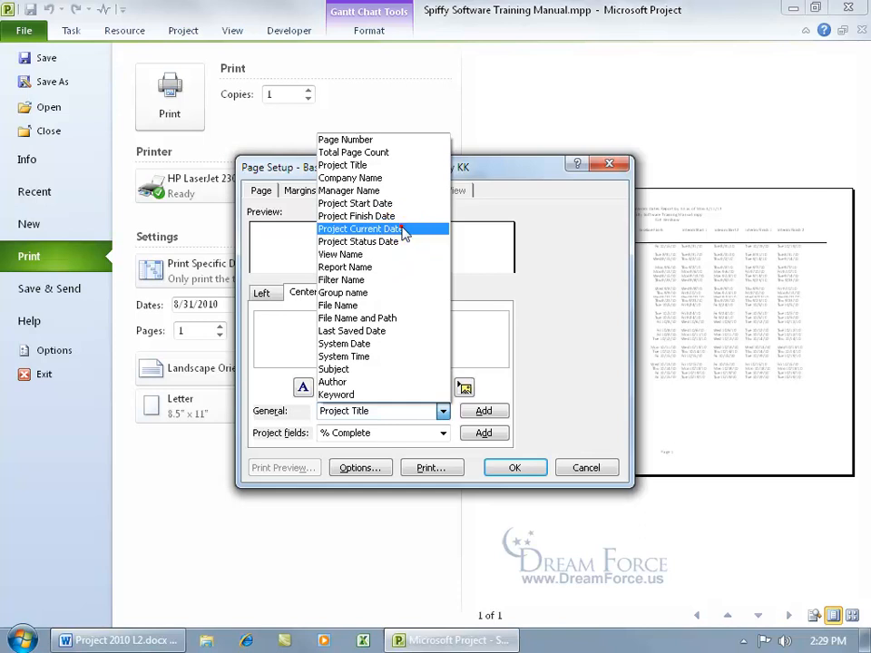
pyautogui.click(483, 411)
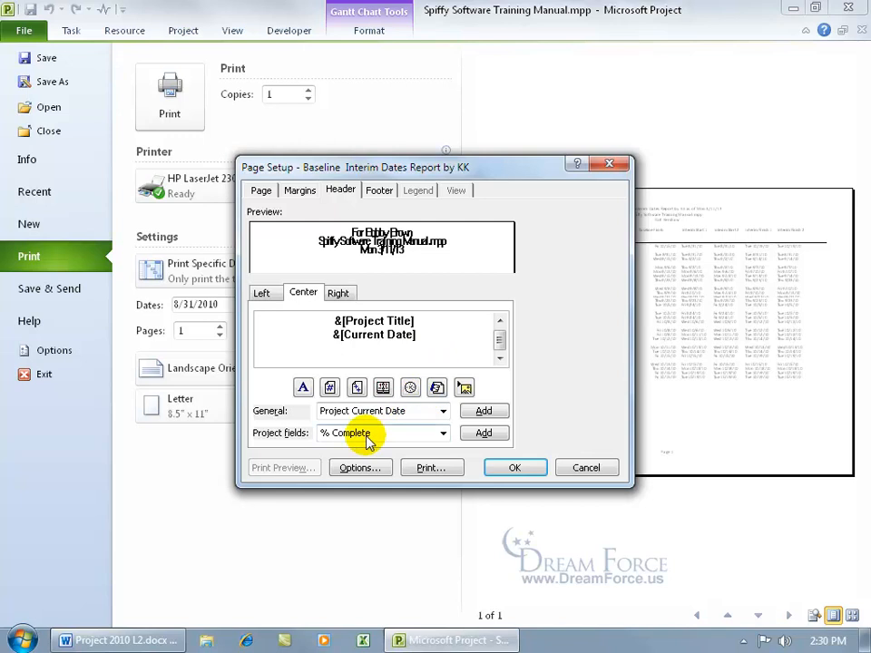
pyautogui.click(443, 433)
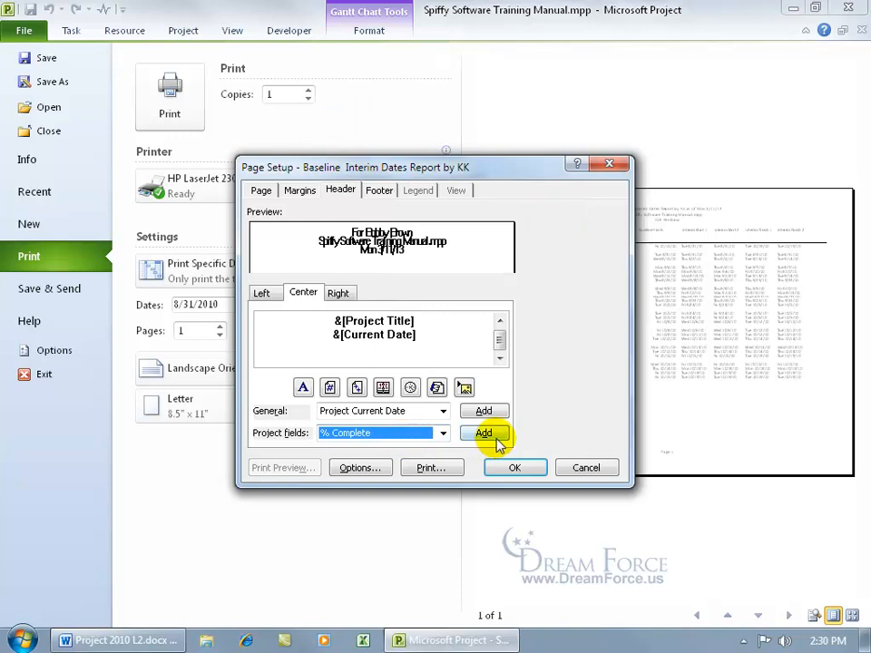
pyautogui.click(483, 432)
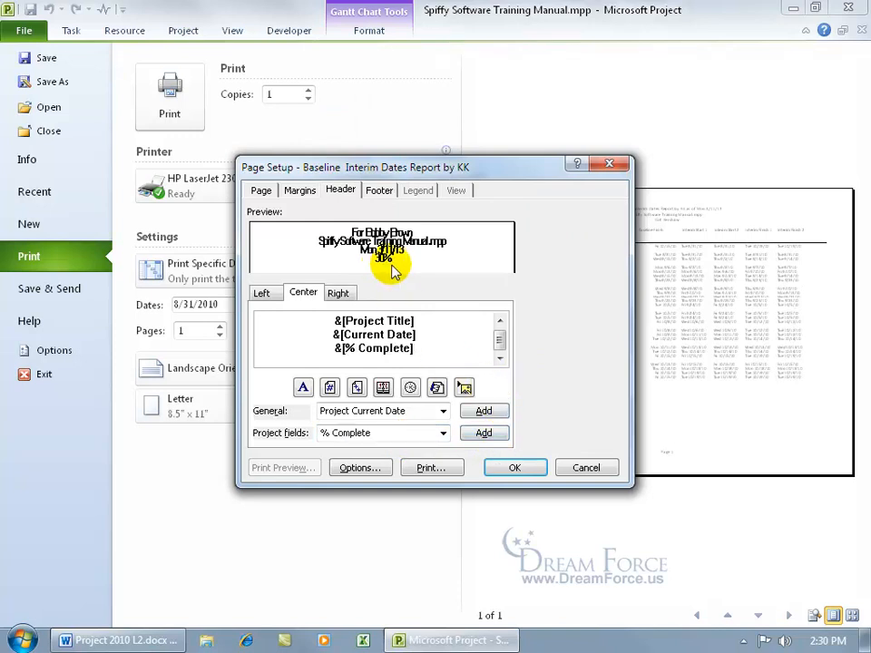
pyautogui.moveTo(472, 341)
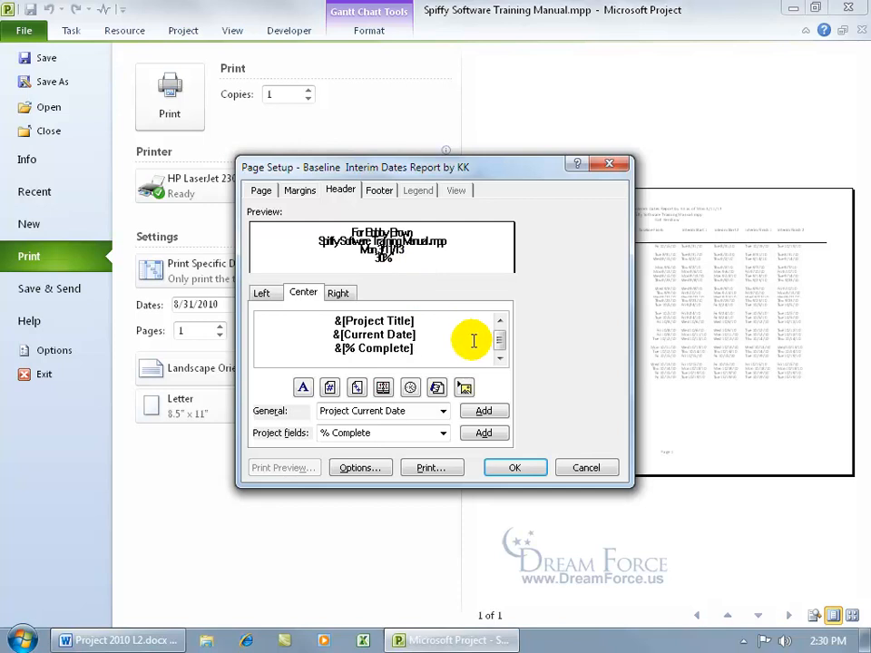
pyautogui.write('Completed')
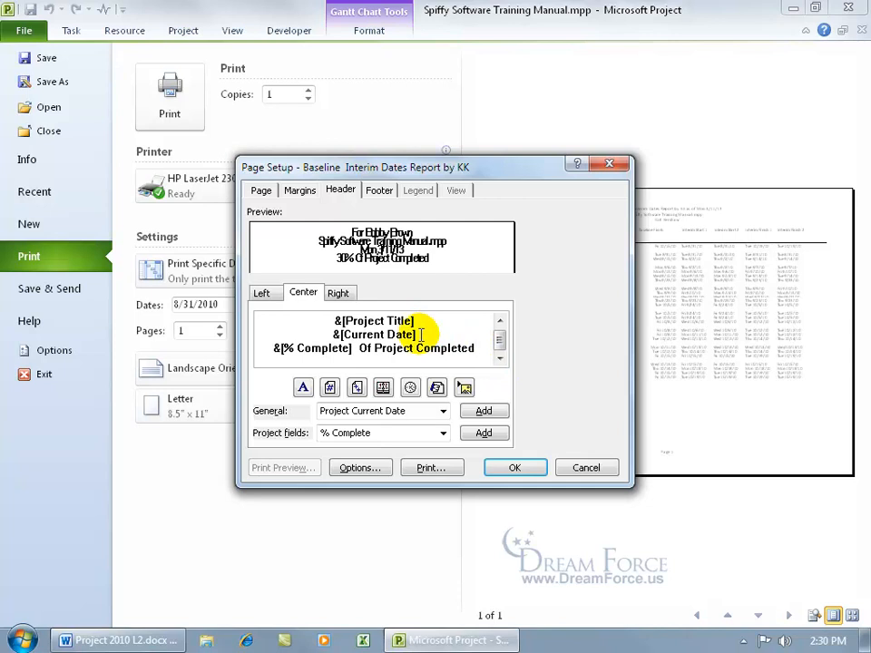
pyautogui.click(444, 433)
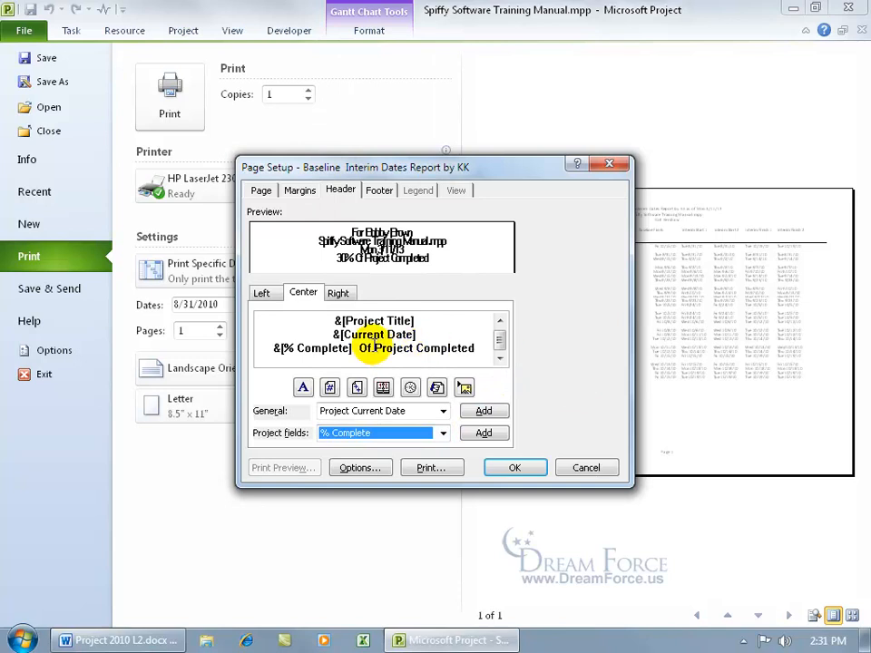
pyautogui.click(338, 293)
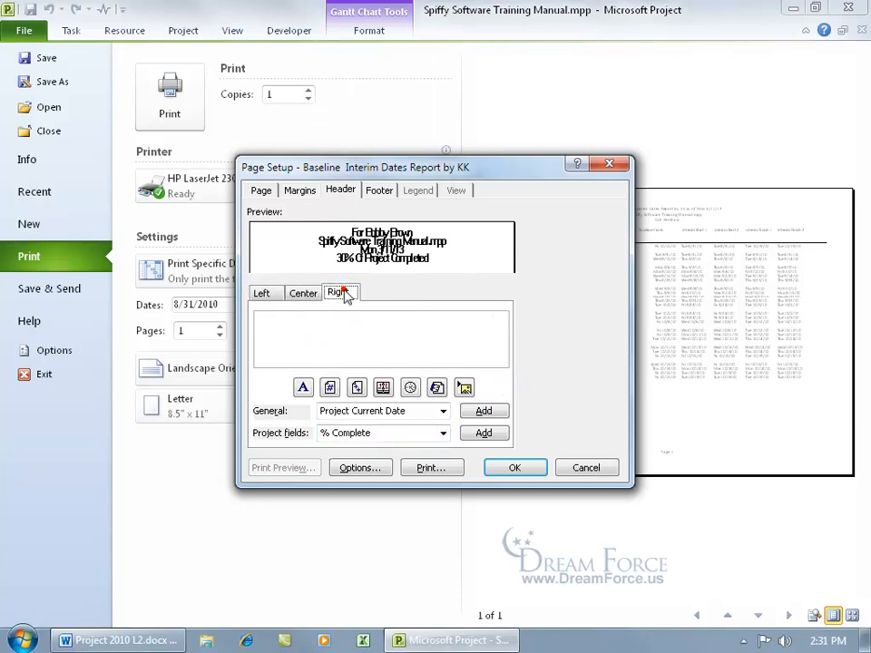
# Add 'Pepared by Kirt Kershaw' and the Report Name field to the centre footer
pyautogui.click(303, 292)
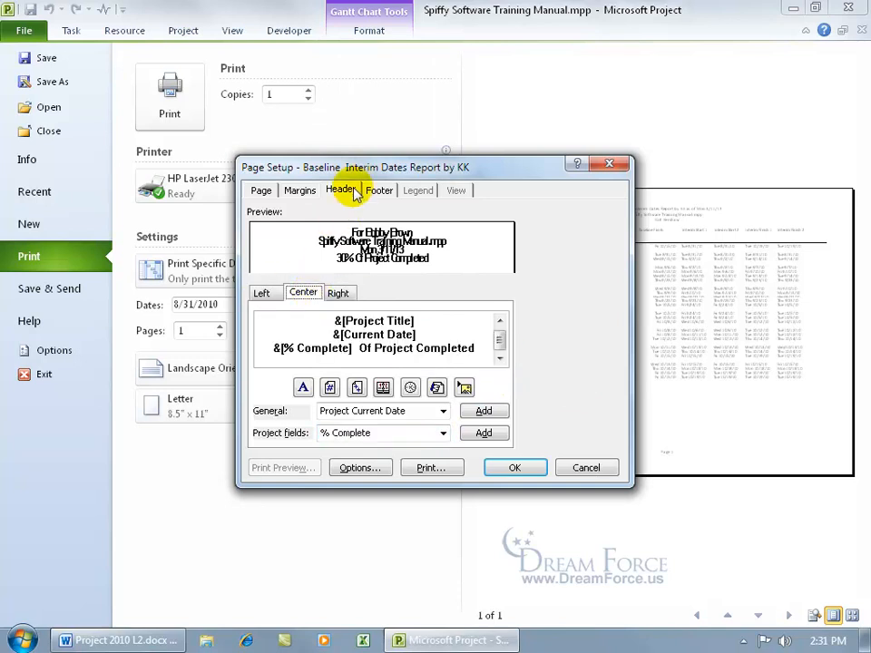
pyautogui.click(380, 190)
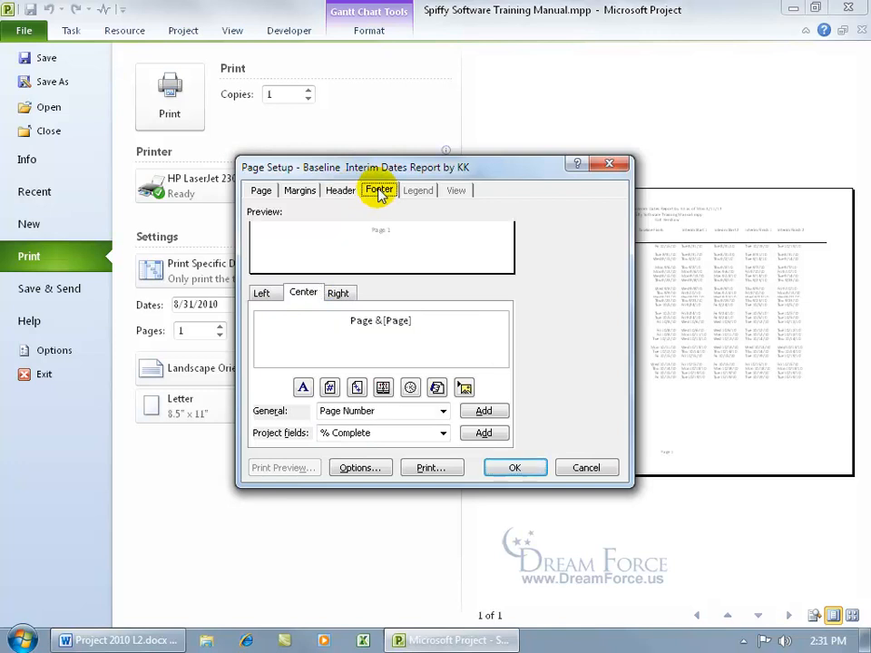
pyautogui.click(379, 333)
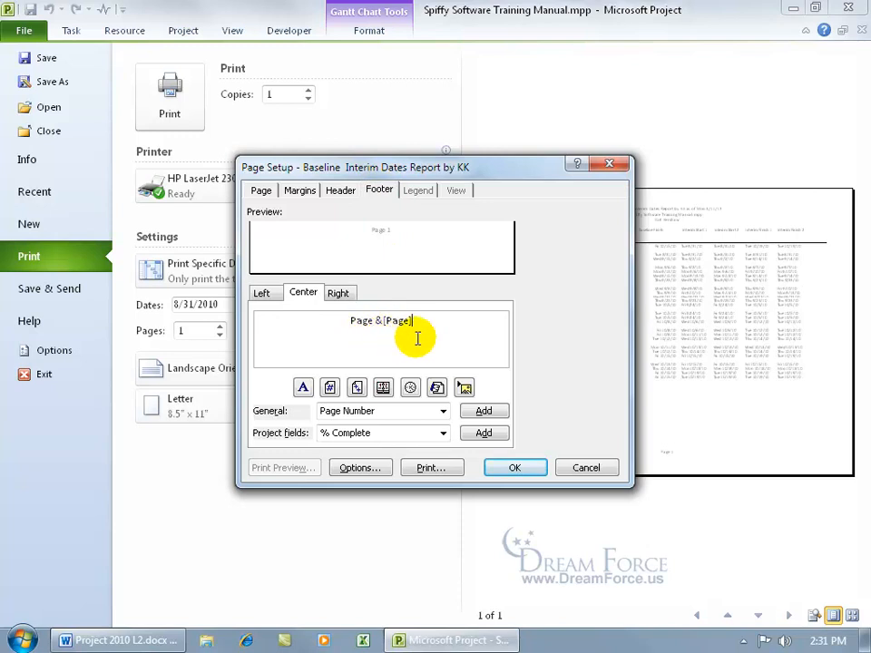
pyautogui.moveTo(343, 329)
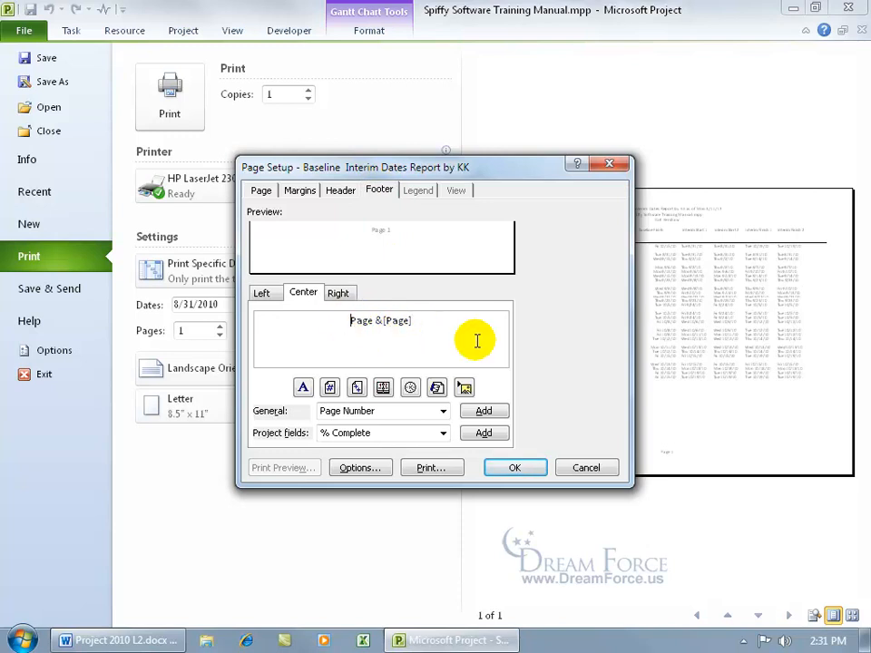
pyautogui.write('Pepared by Kirt Kershaw')
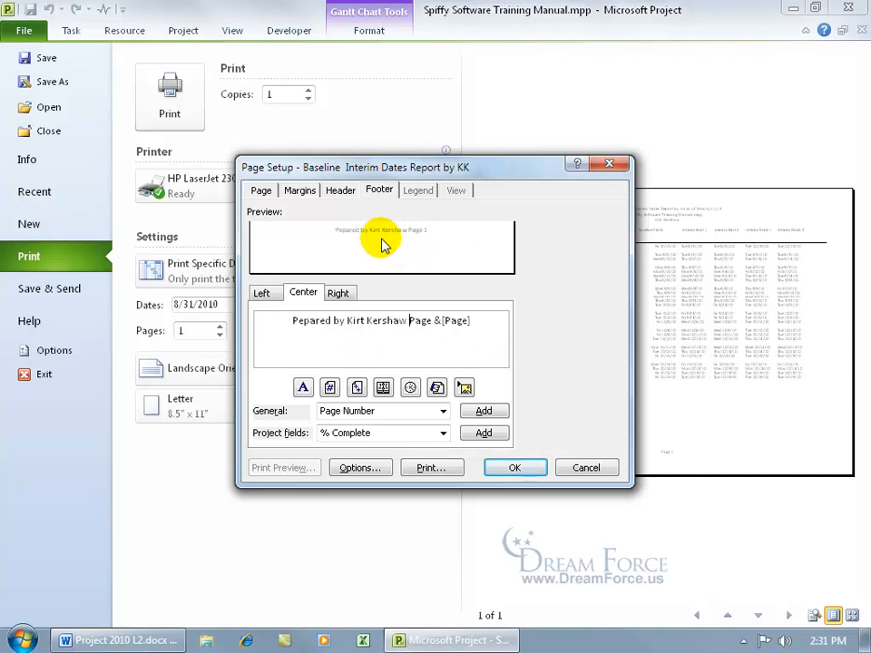
pyautogui.moveTo(408, 245)
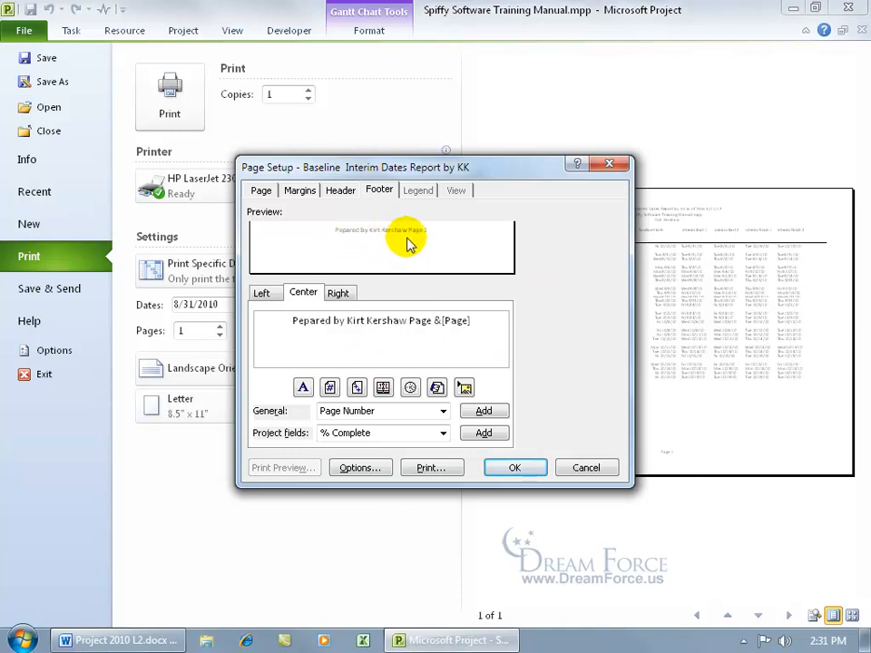
pyautogui.moveTo(461, 359)
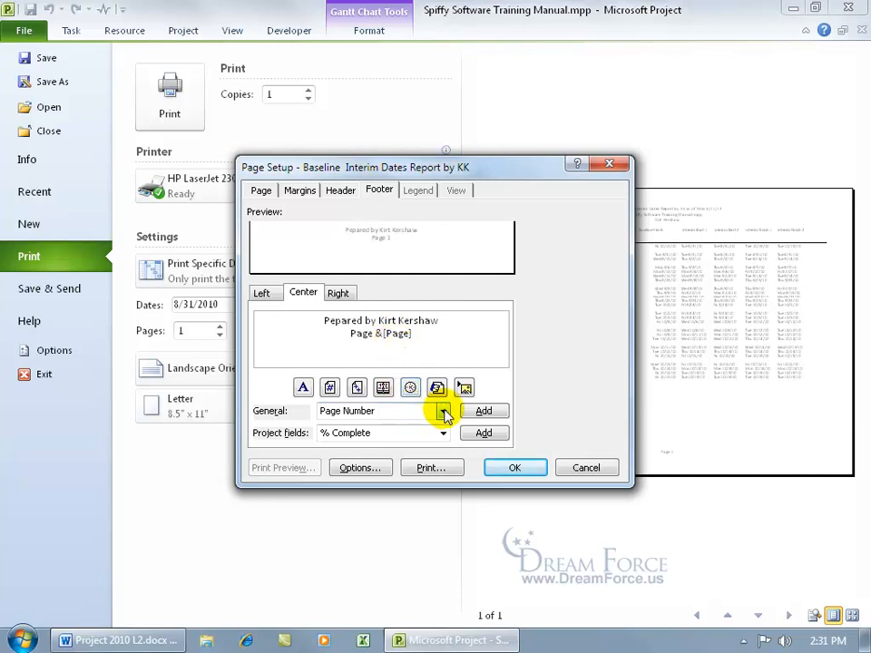
pyautogui.click(439, 411)
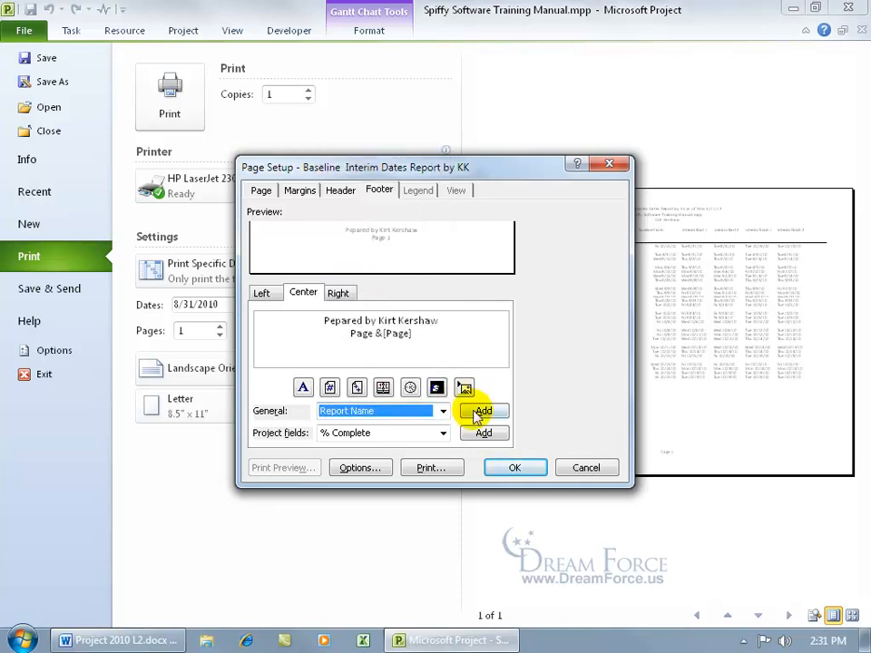
pyautogui.click(483, 411)
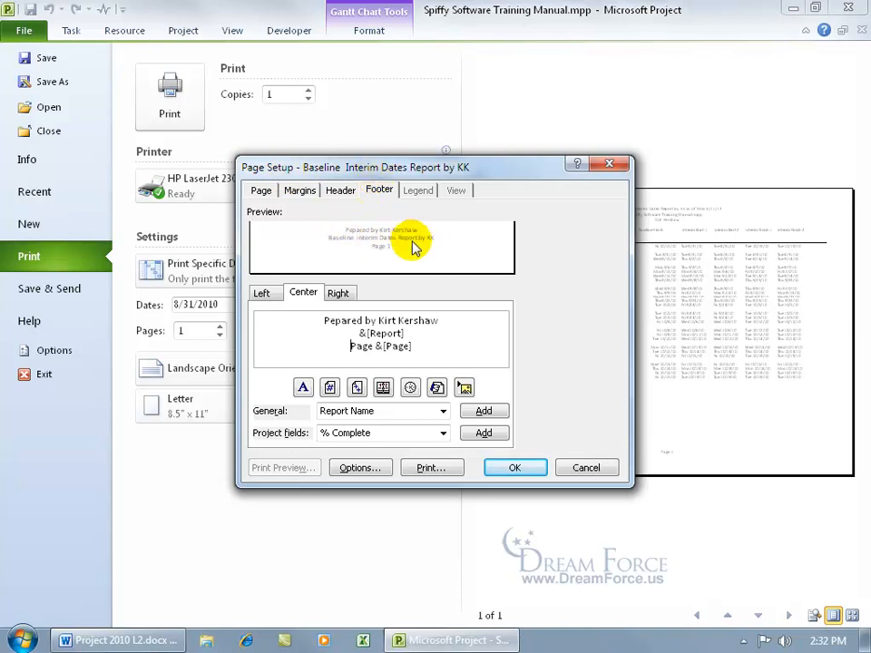
pyautogui.click(338, 293)
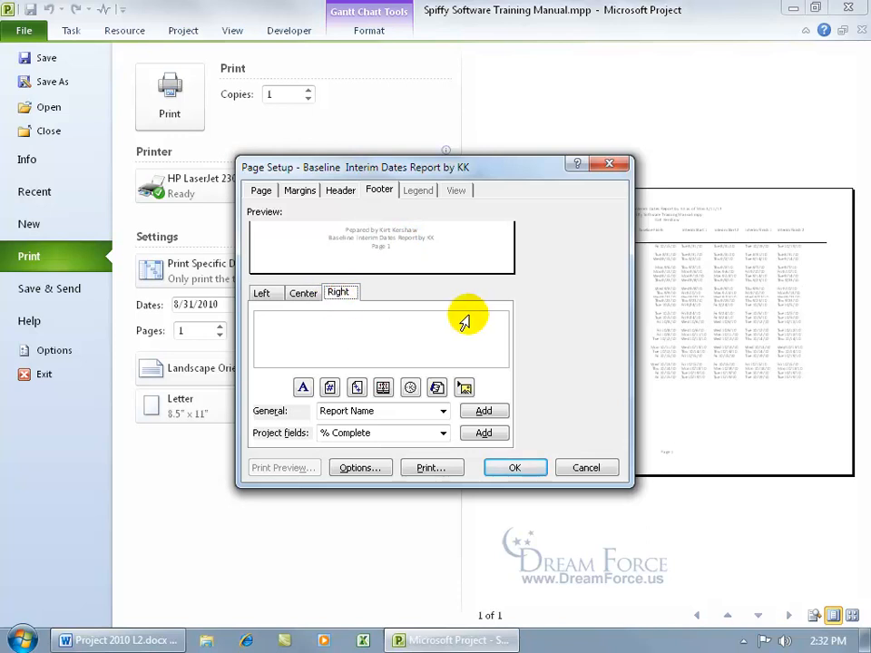
pyautogui.moveTo(465, 387)
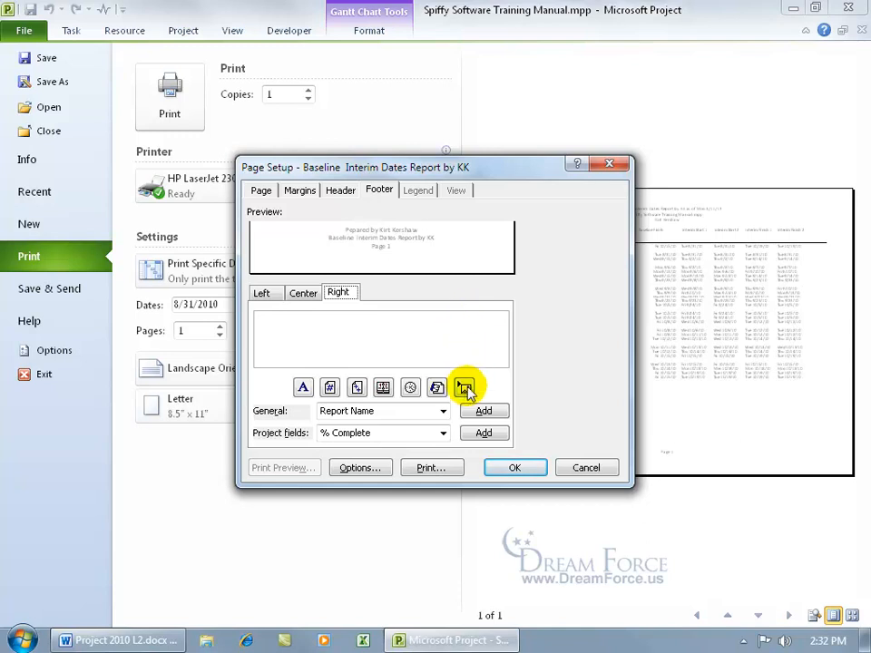
# Insert Books.png from the Exercises folder into the right footer and close Page Setup
pyautogui.click(463, 387)
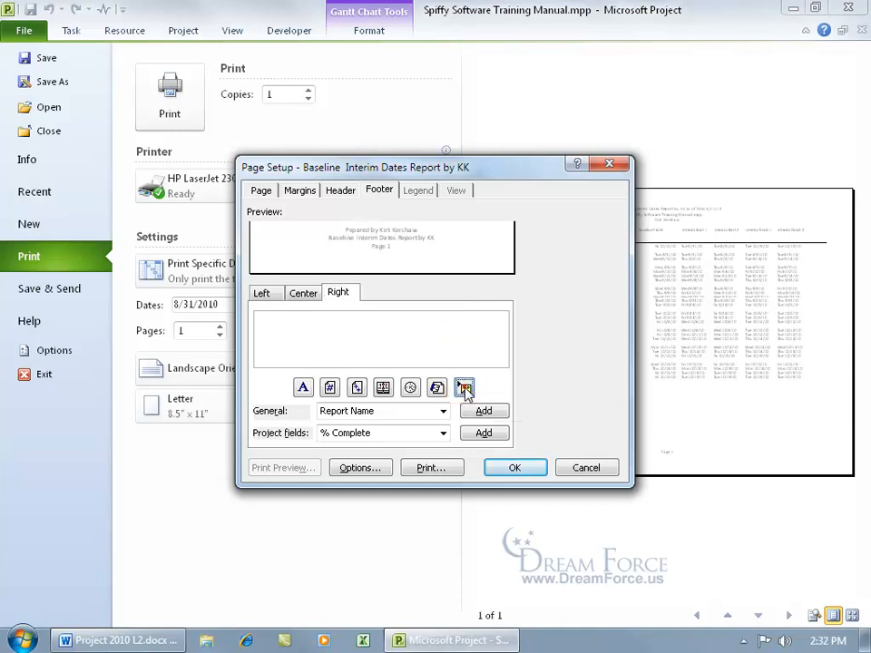
pyautogui.click(465, 387)
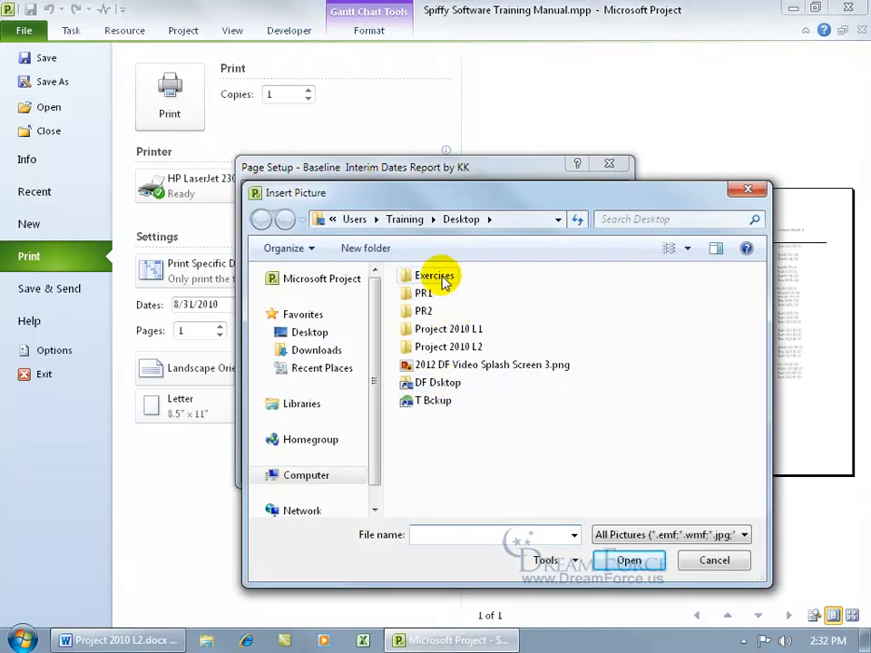
pyautogui.doubleClick(433, 275)
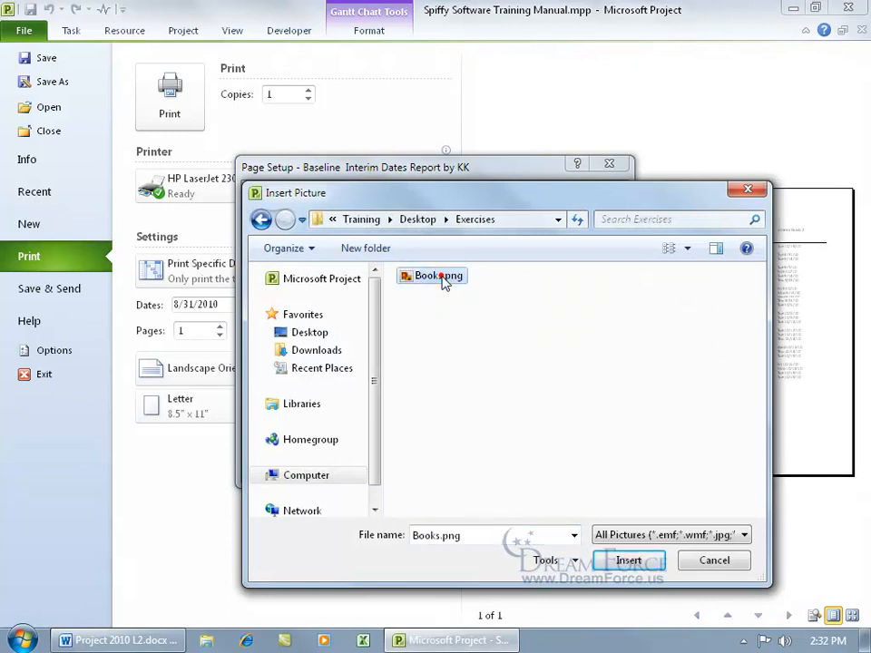
pyautogui.click(628, 560)
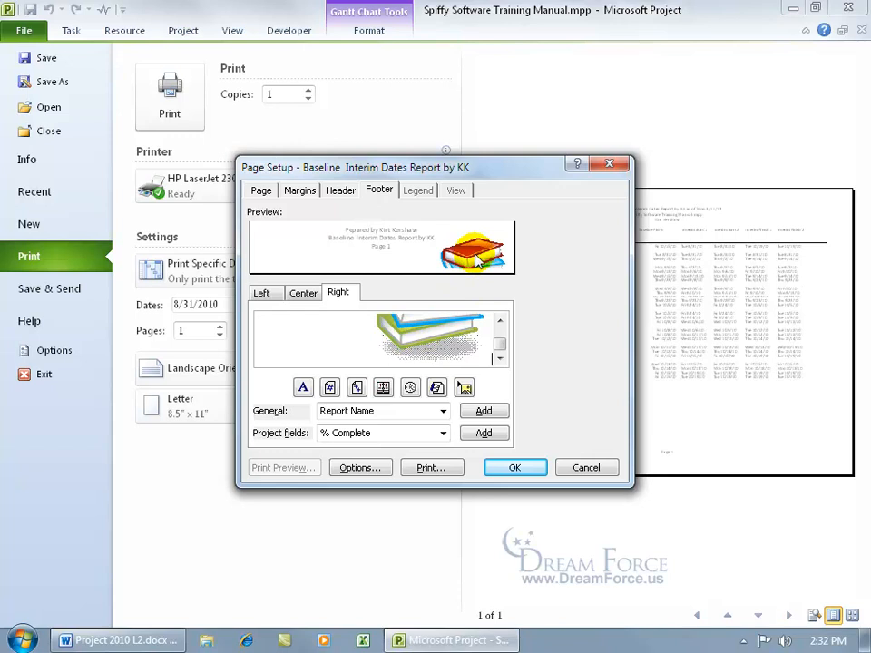
pyautogui.click(514, 467)
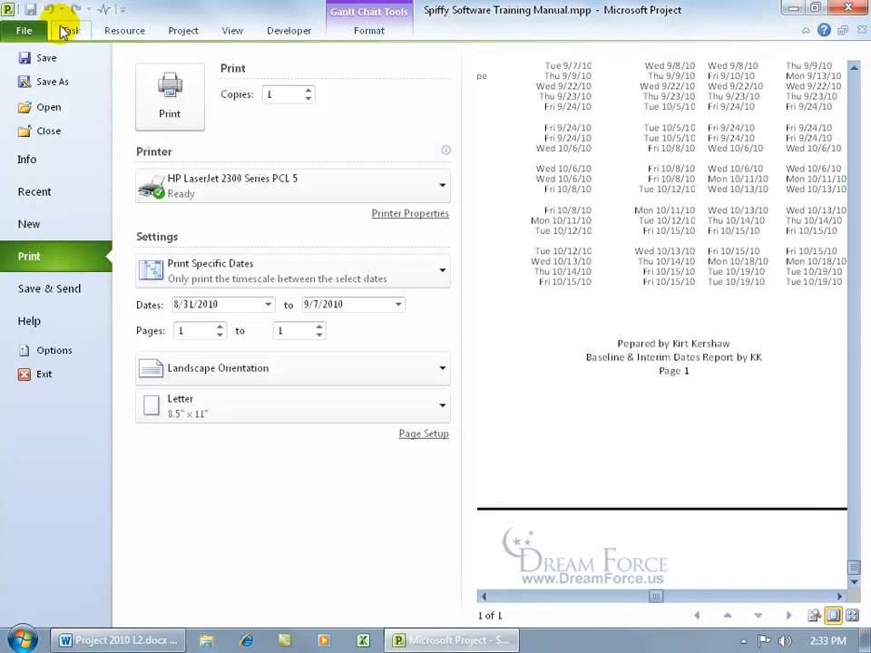
# Edit the custom report so Summary Tasks text uses Calibri at size 8
pyautogui.click(182, 30)
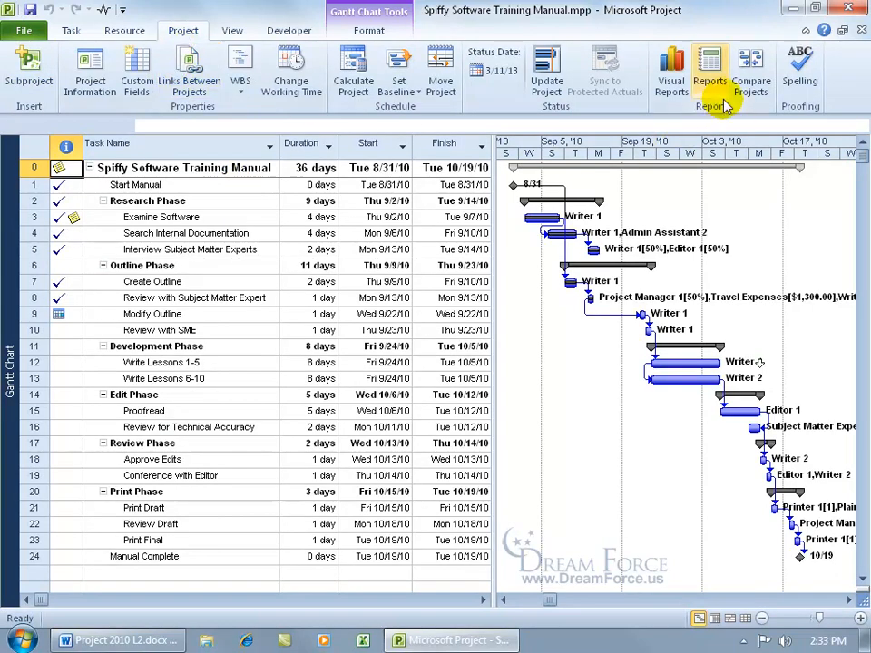
pyautogui.click(708, 71)
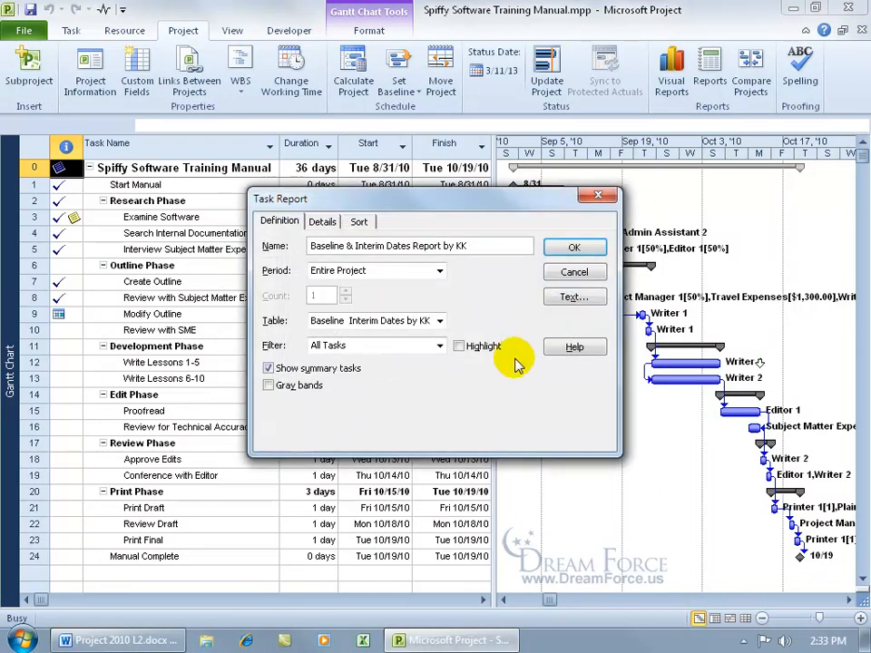
pyautogui.click(573, 297)
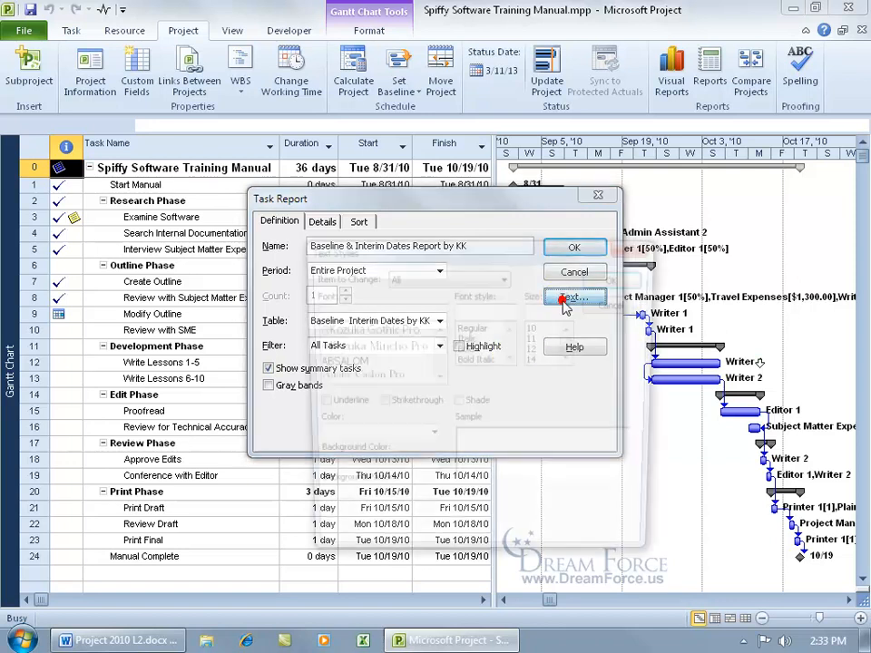
pyautogui.click(574, 298)
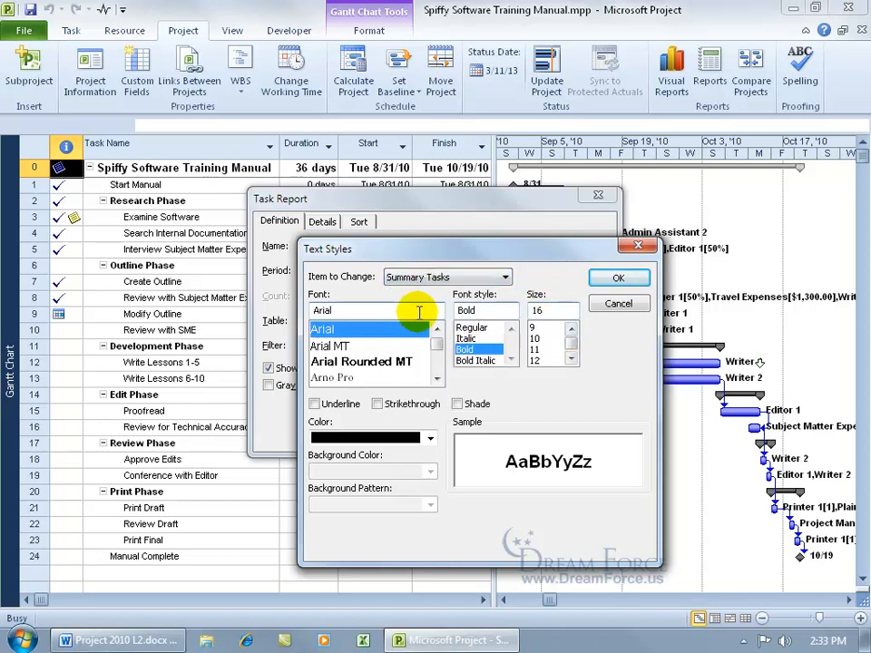
pyautogui.write('cal')
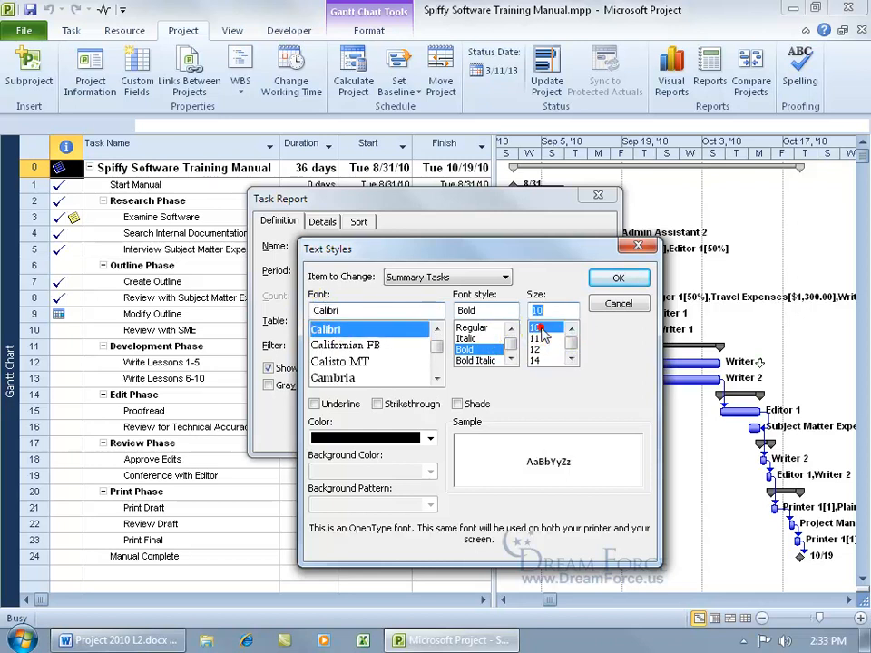
pyautogui.click(537, 340)
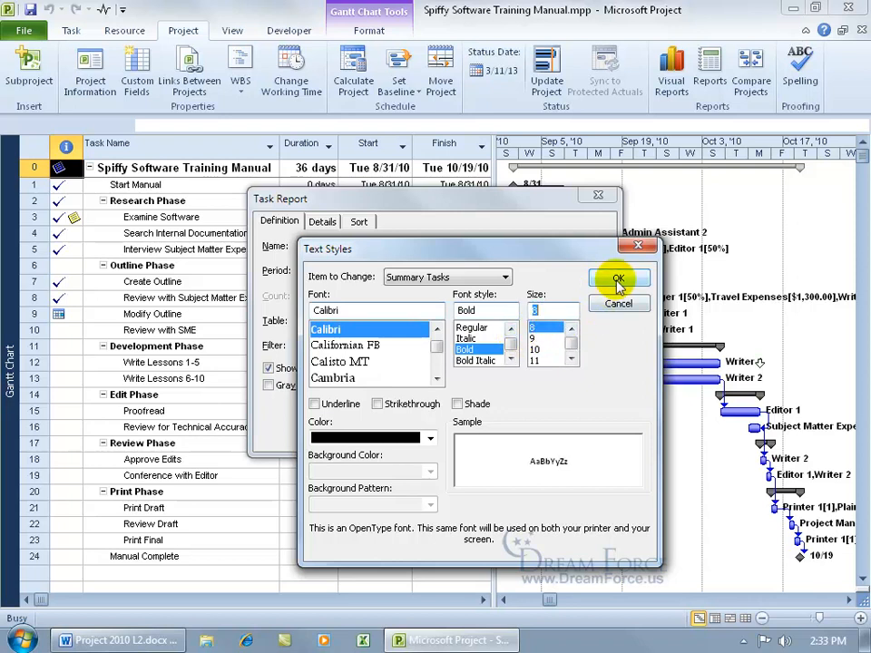
pyautogui.click(618, 278)
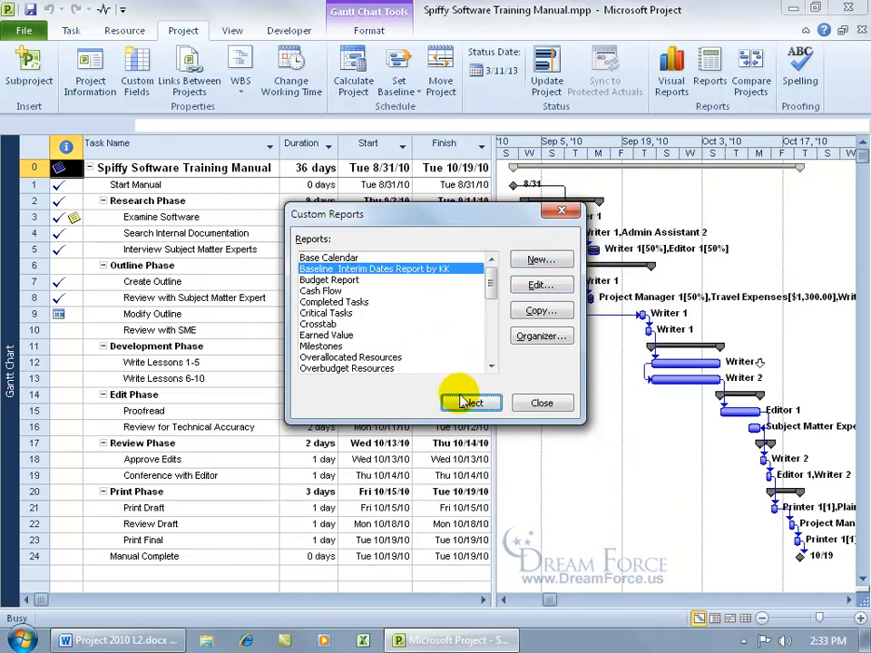
# Preview the report and set the print end date to 8/31/2010
pyautogui.click(471, 403)
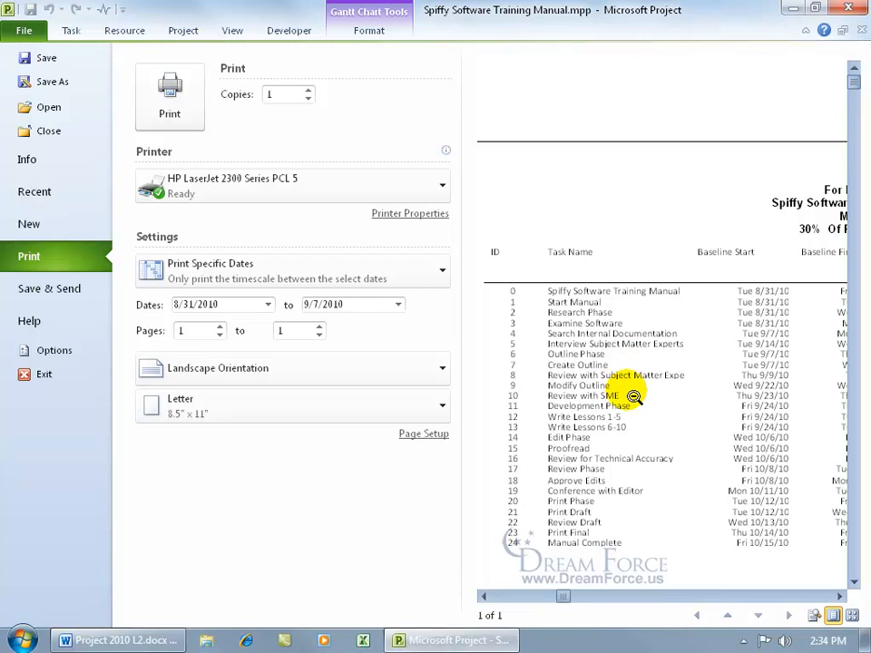
pyautogui.moveTo(676, 426)
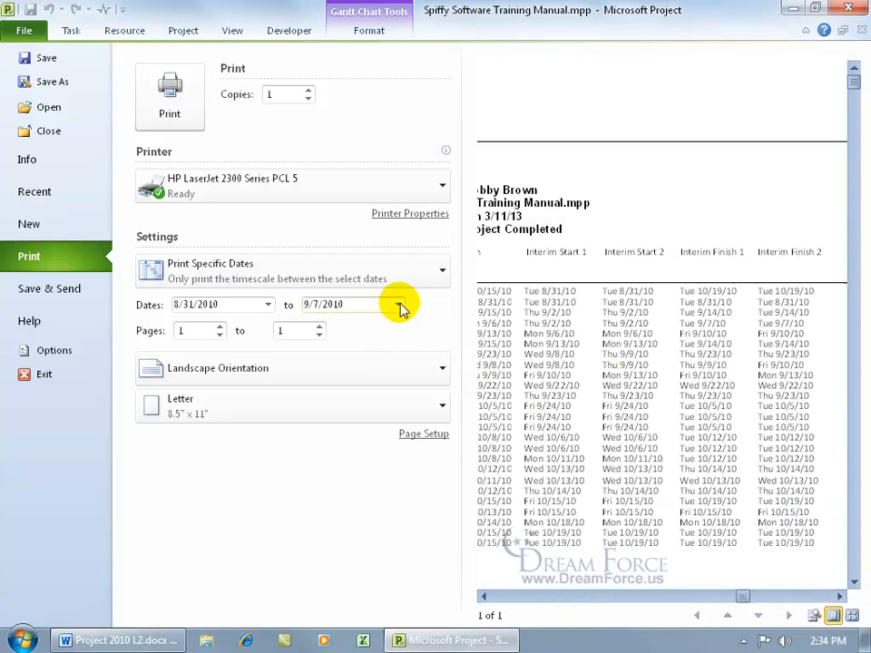
pyautogui.click(399, 304)
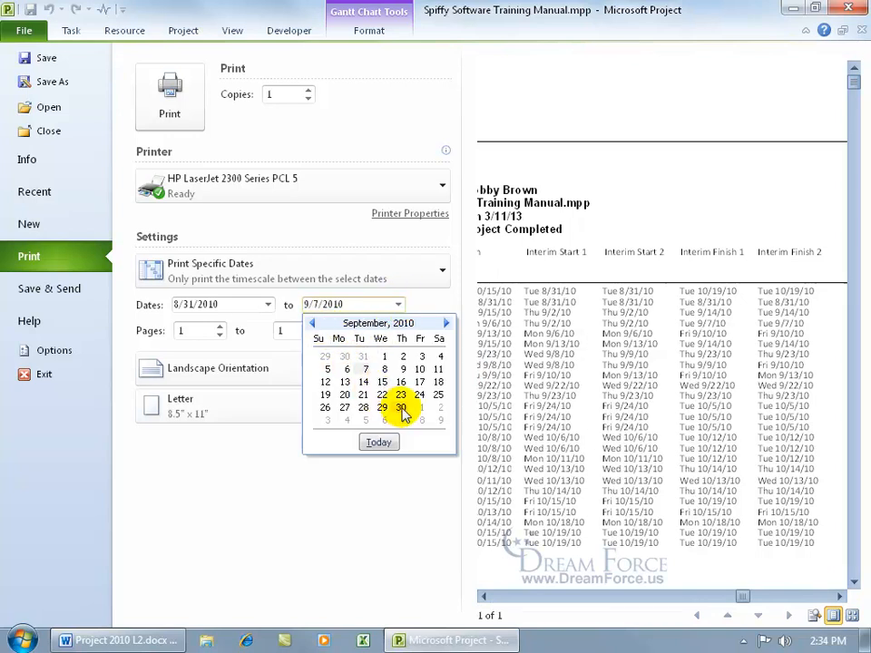
pyautogui.click(312, 323)
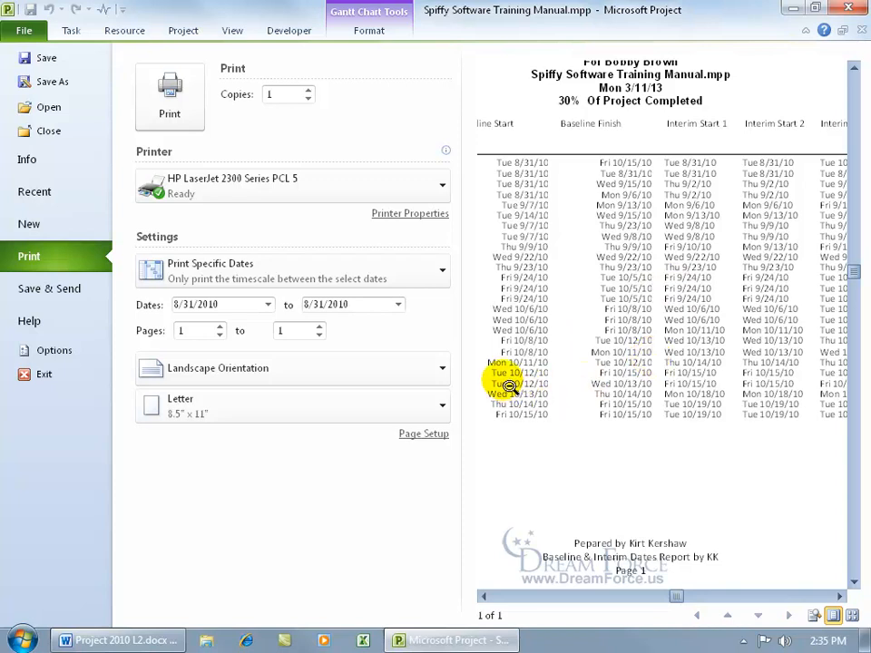
pyautogui.moveTo(405, 327)
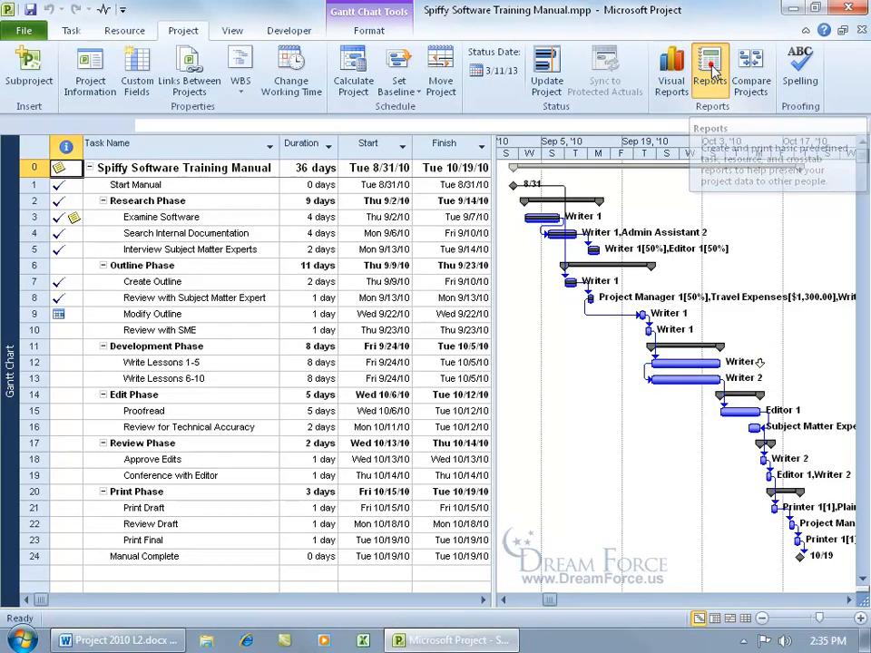
# Copy the 'Baseline & Interim Dates Report by KK' report into Global.MPT via Organizer, then delete it
pyautogui.click(710, 68)
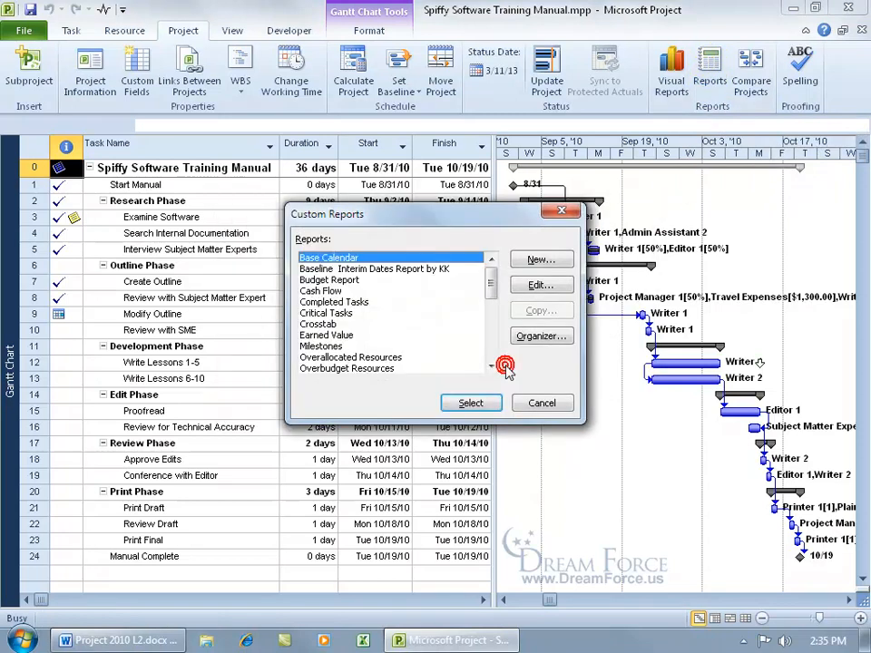
pyautogui.click(542, 335)
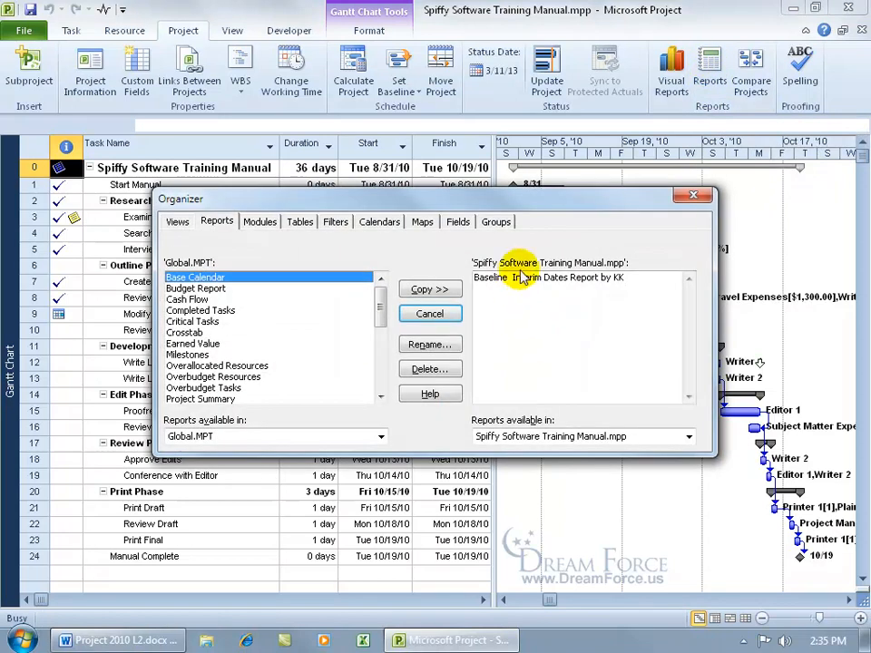
pyautogui.click(552, 277)
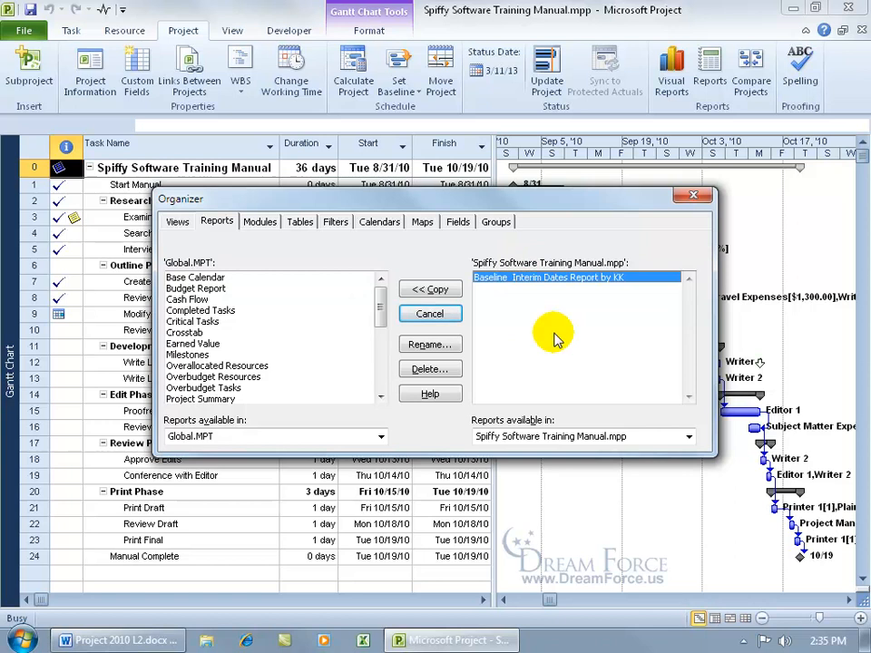
pyautogui.moveTo(533, 306)
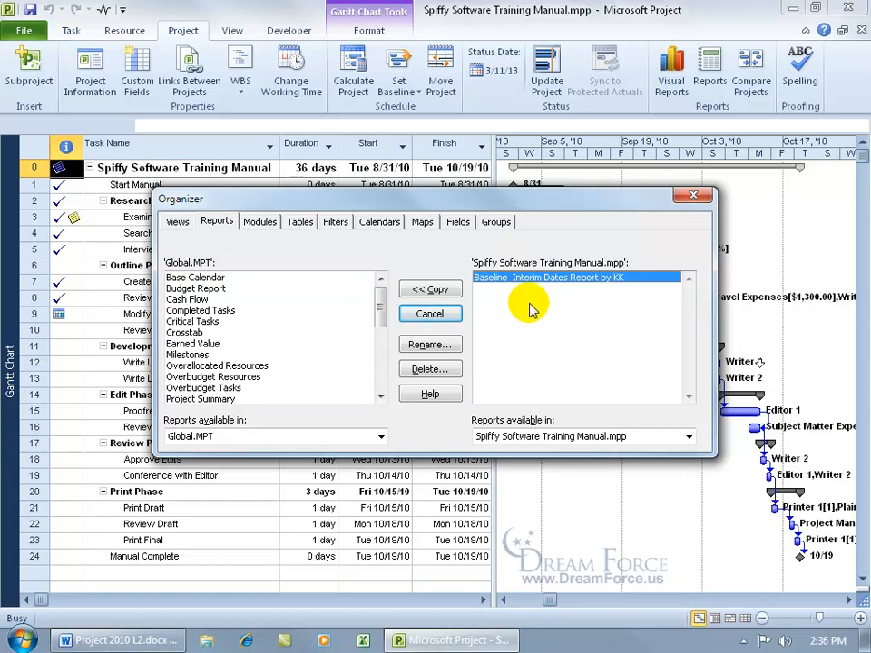
pyautogui.moveTo(590, 272)
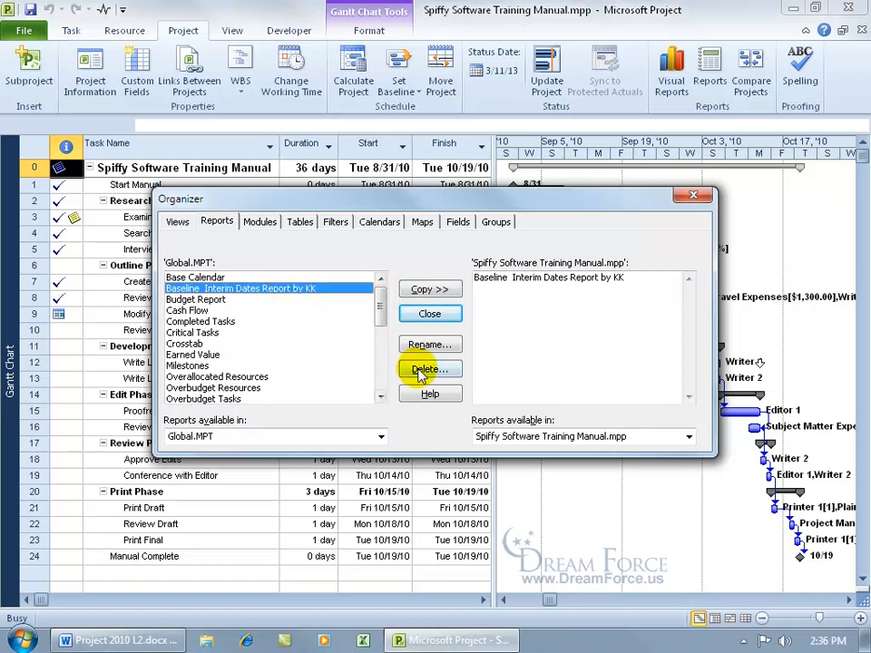
pyautogui.click(430, 369)
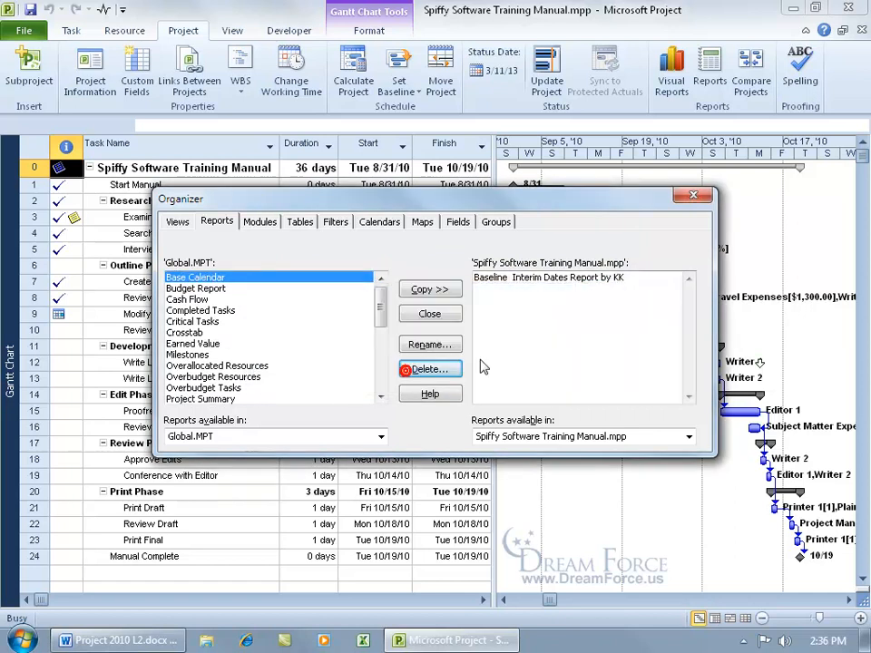